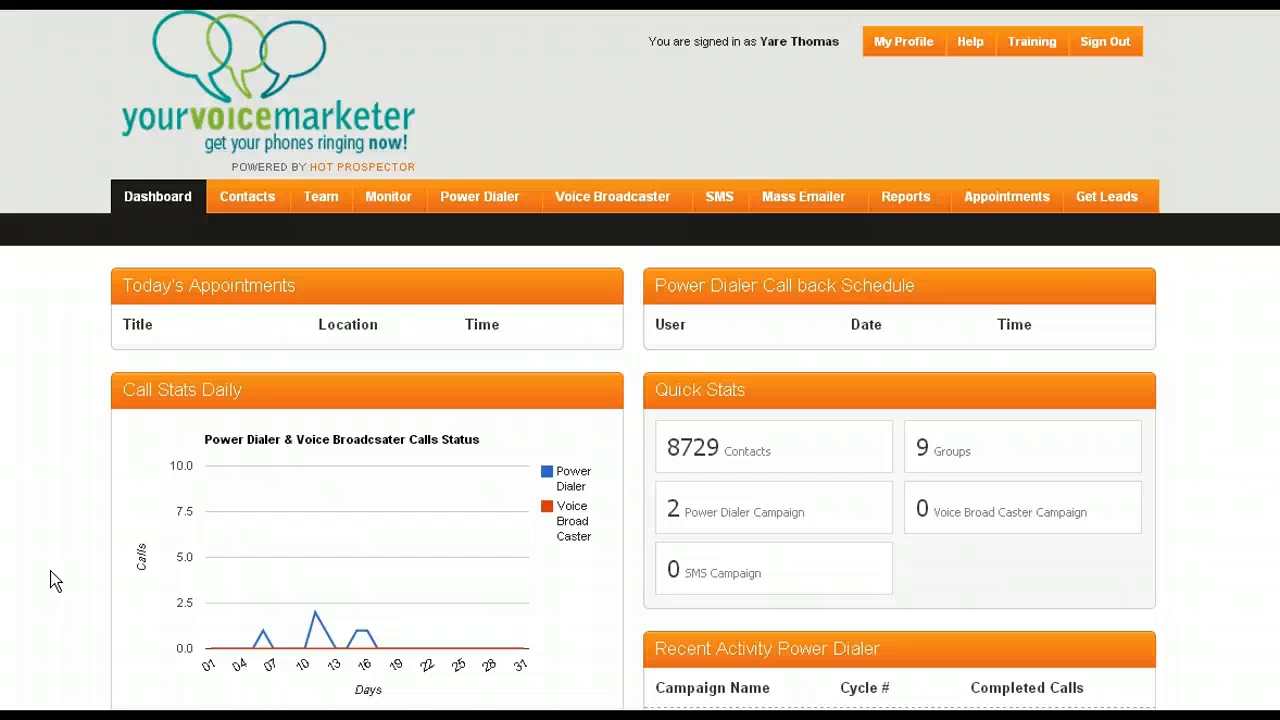
{"action": "mouse_move", "coordinate": [528, 287]}
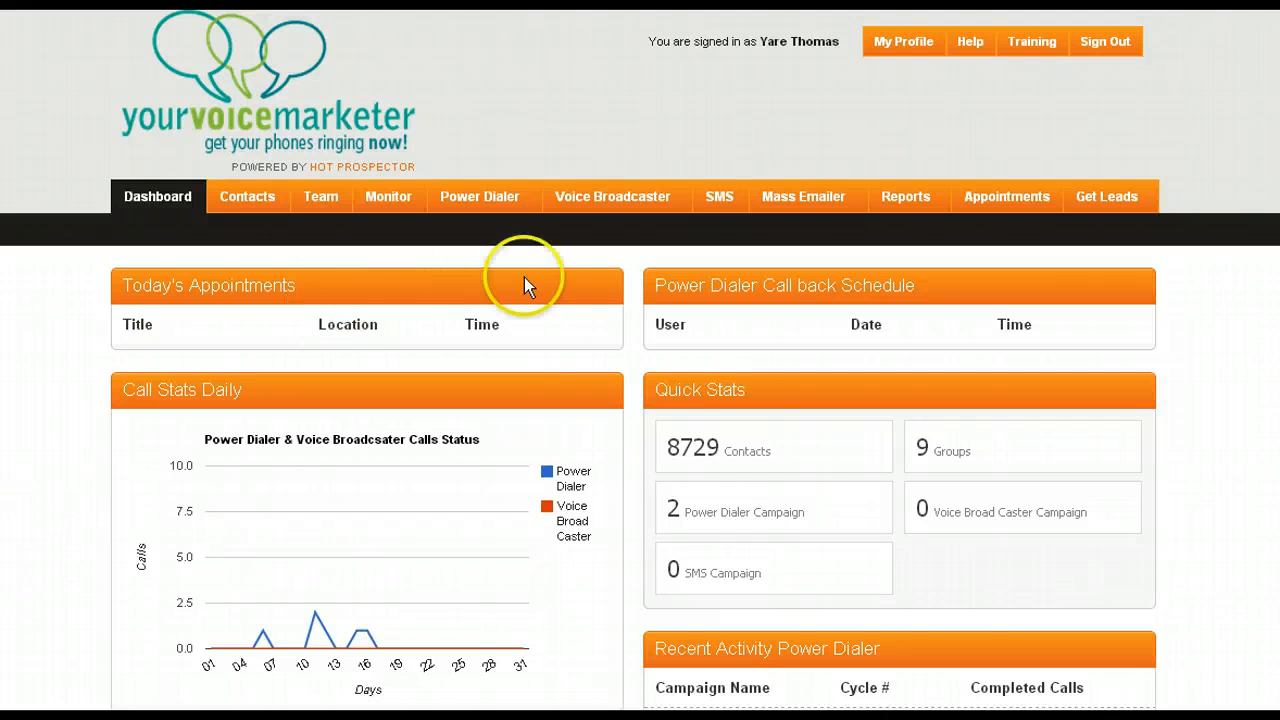
{"action": "mouse_move", "coordinate": [720, 460]}
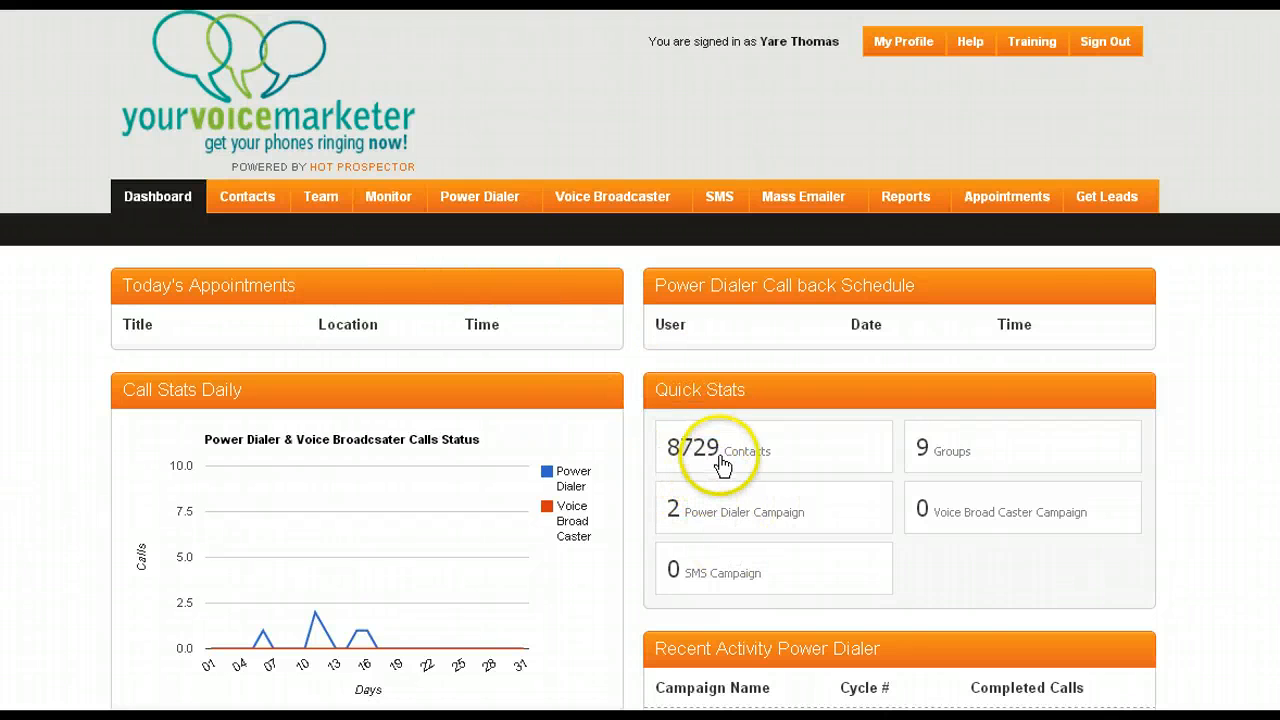
{"action": "mouse_move", "coordinate": [640, 440]}
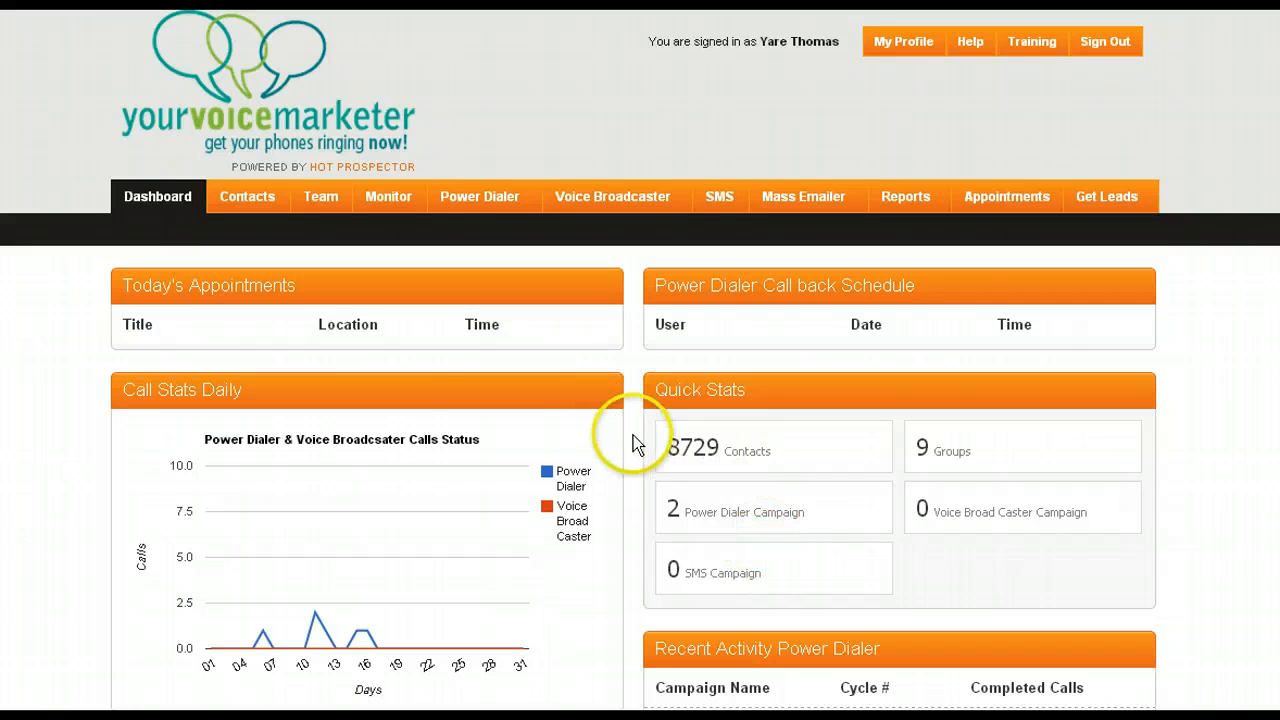
{"action": "mouse_move", "coordinate": [970, 555]}
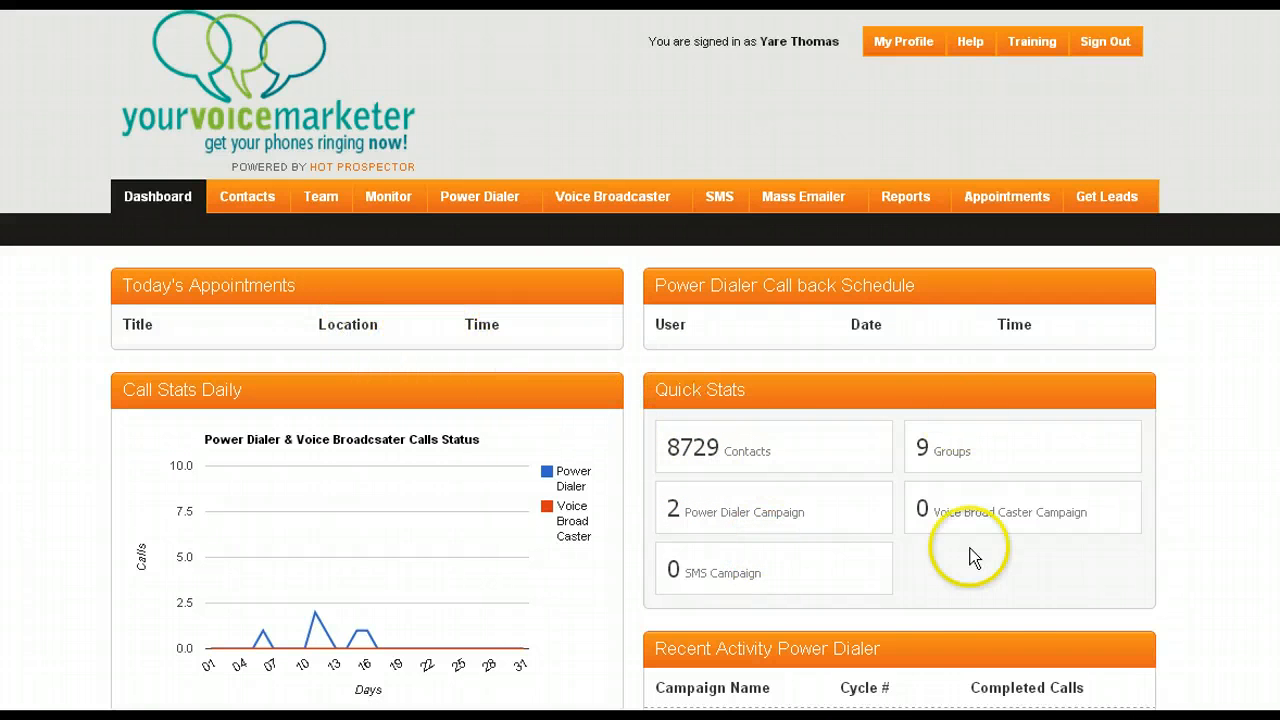
Open the Contact List showing contacts' phone numbers, ratings, reviews and dates
{"action": "scroll", "scroll_direction": "down", "scroll_amount": 3}
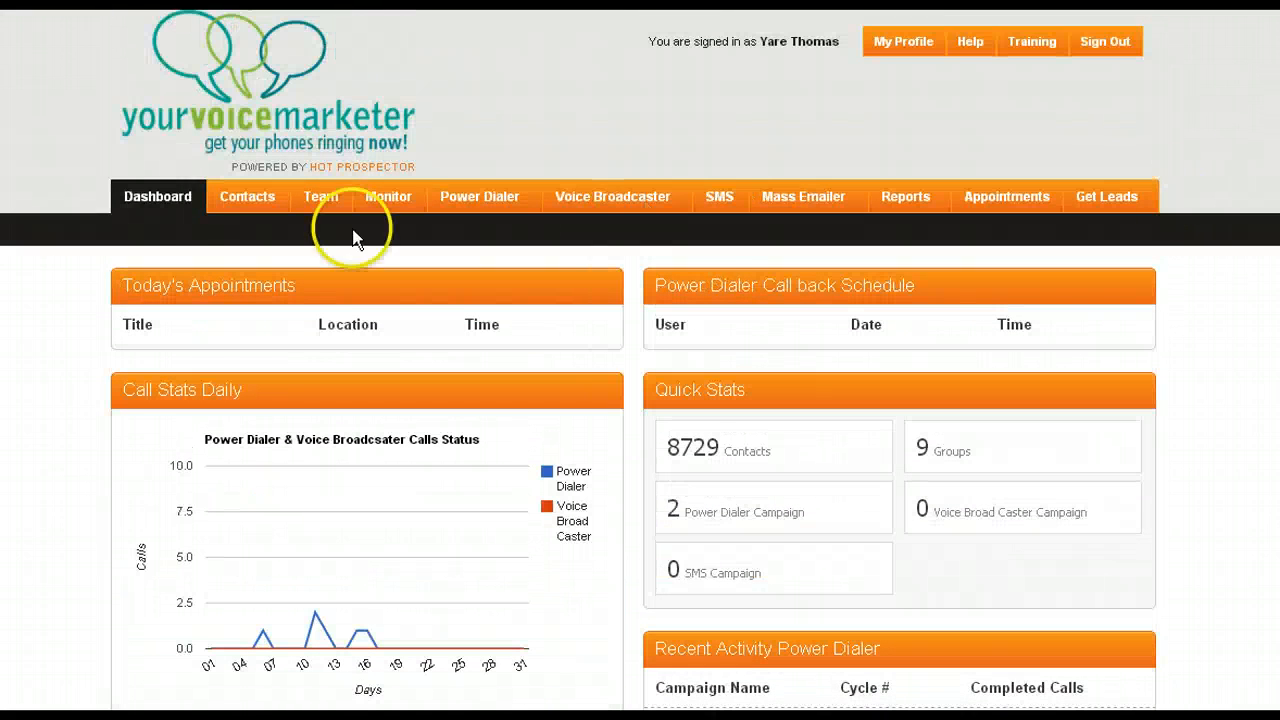
{"action": "mouse_move", "coordinate": [753, 304]}
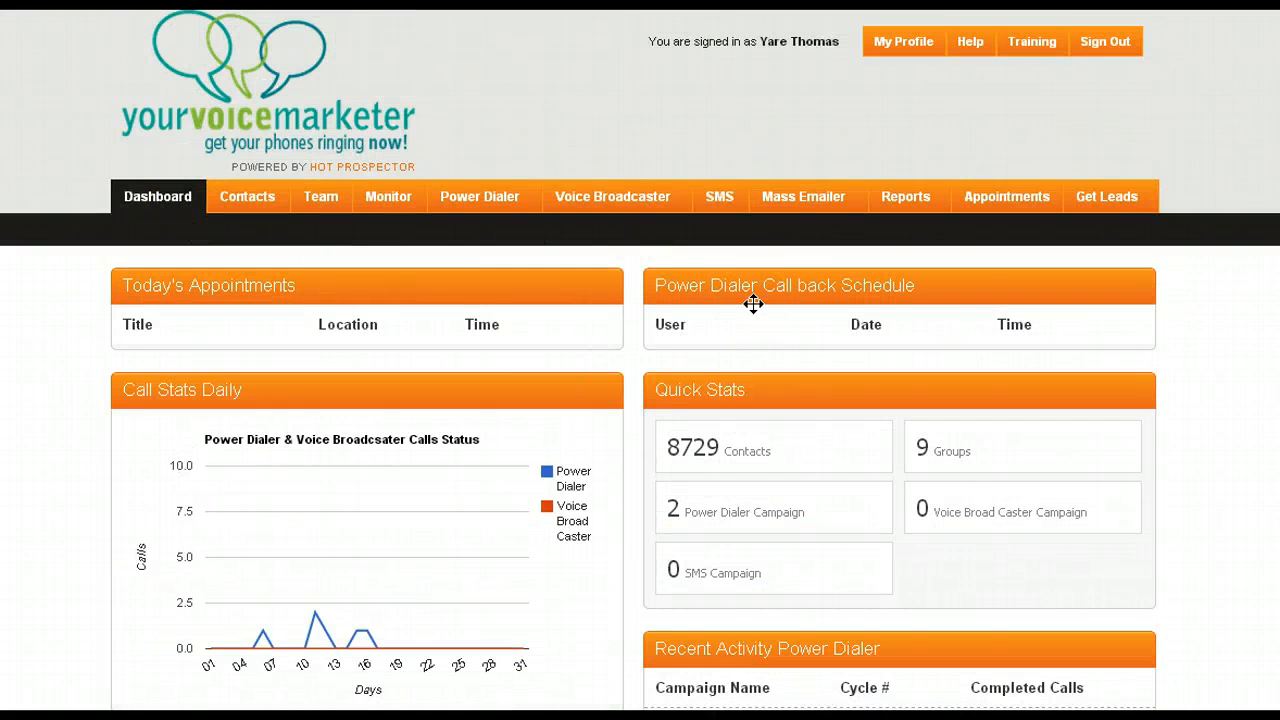
{"action": "mouse_move", "coordinate": [247, 196]}
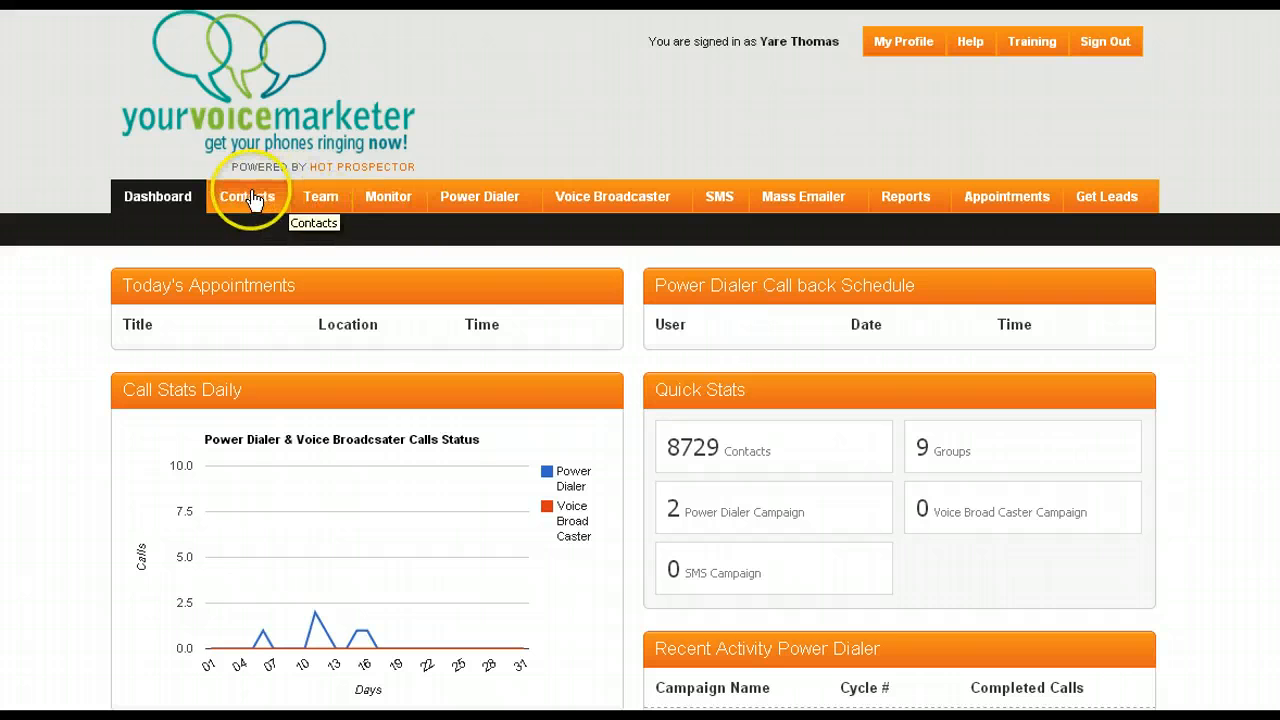
{"action": "scroll", "scroll_direction": "down", "scroll_amount": 3}
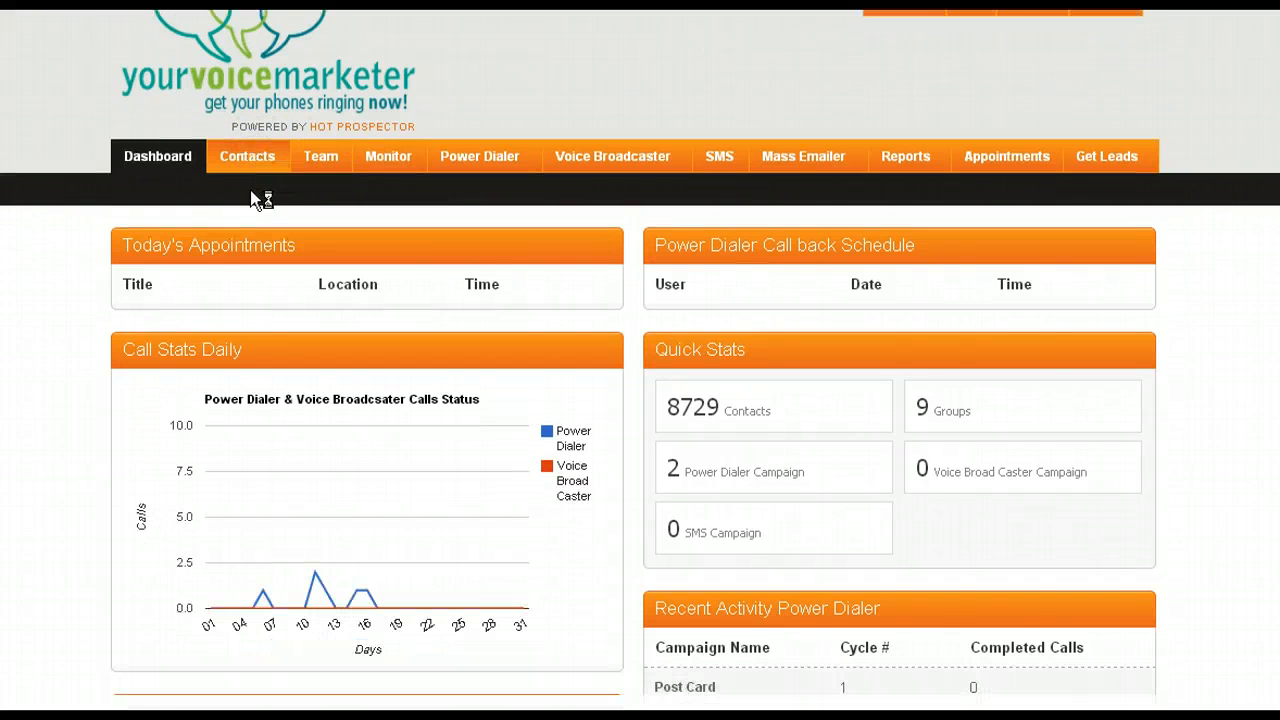
{"action": "left_click", "coordinate": [247, 156]}
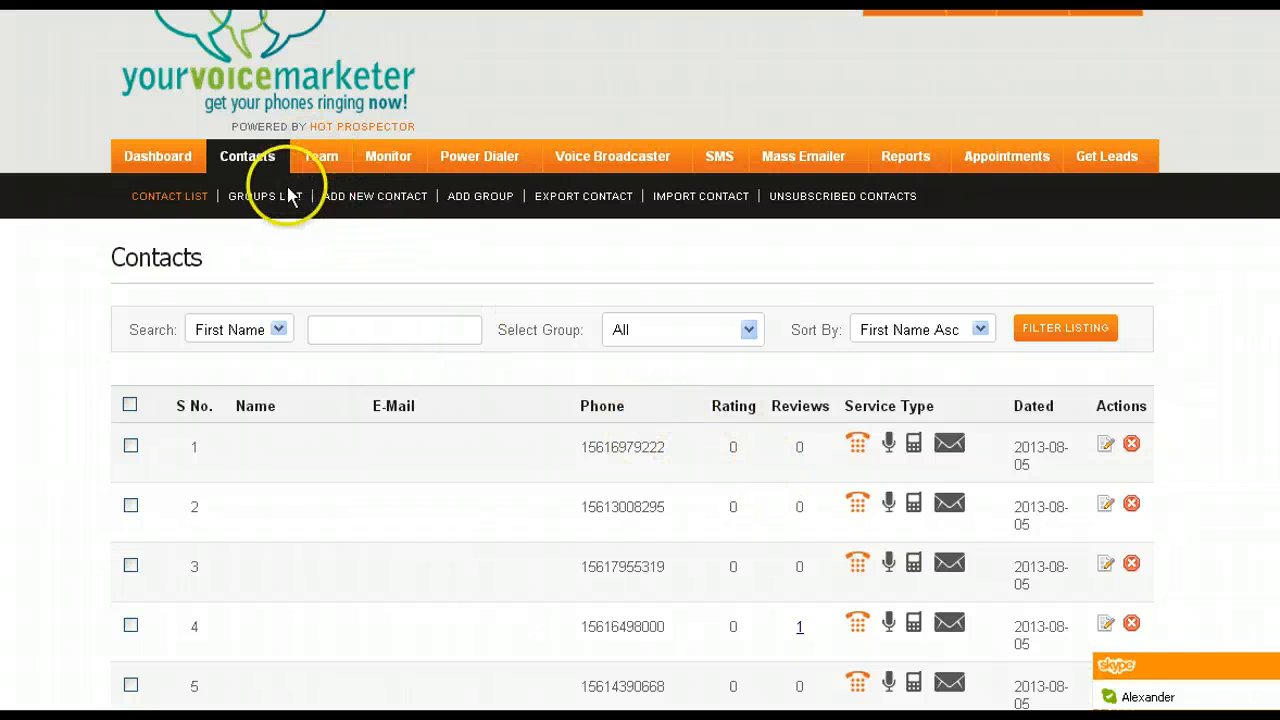
{"action": "mouse_move", "coordinate": [670, 248]}
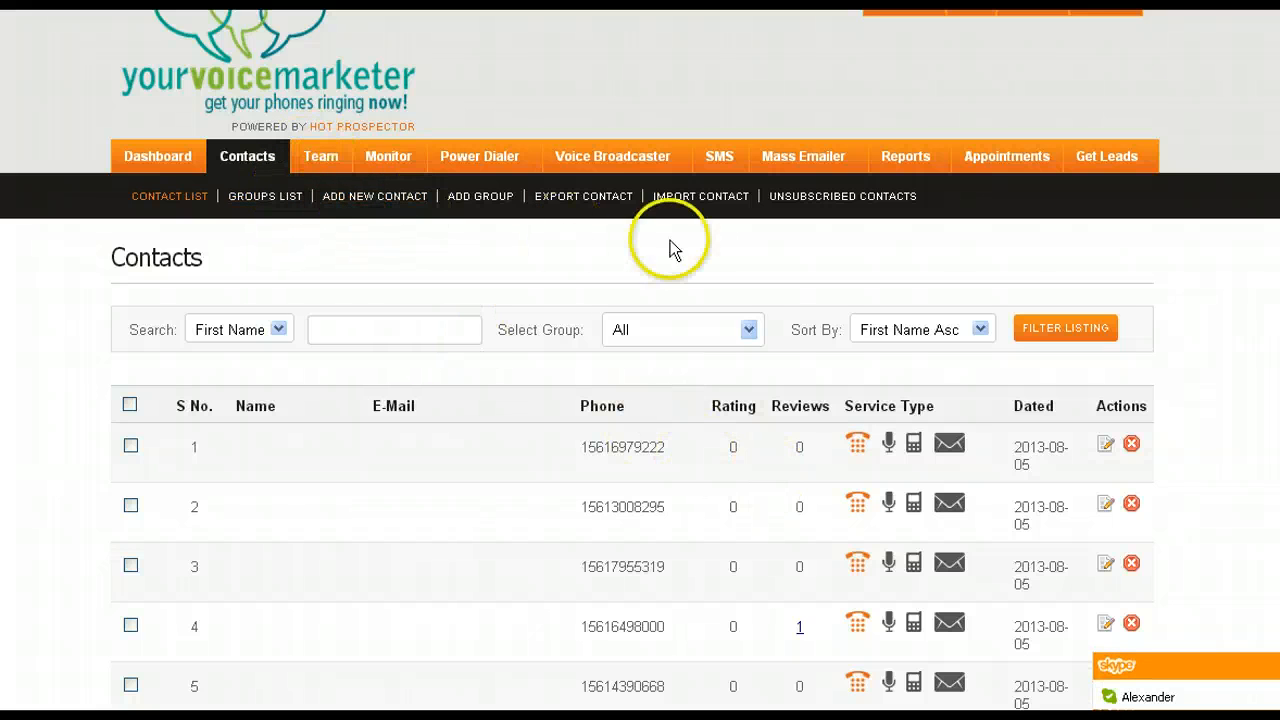
{"action": "mouse_move", "coordinate": [584, 196]}
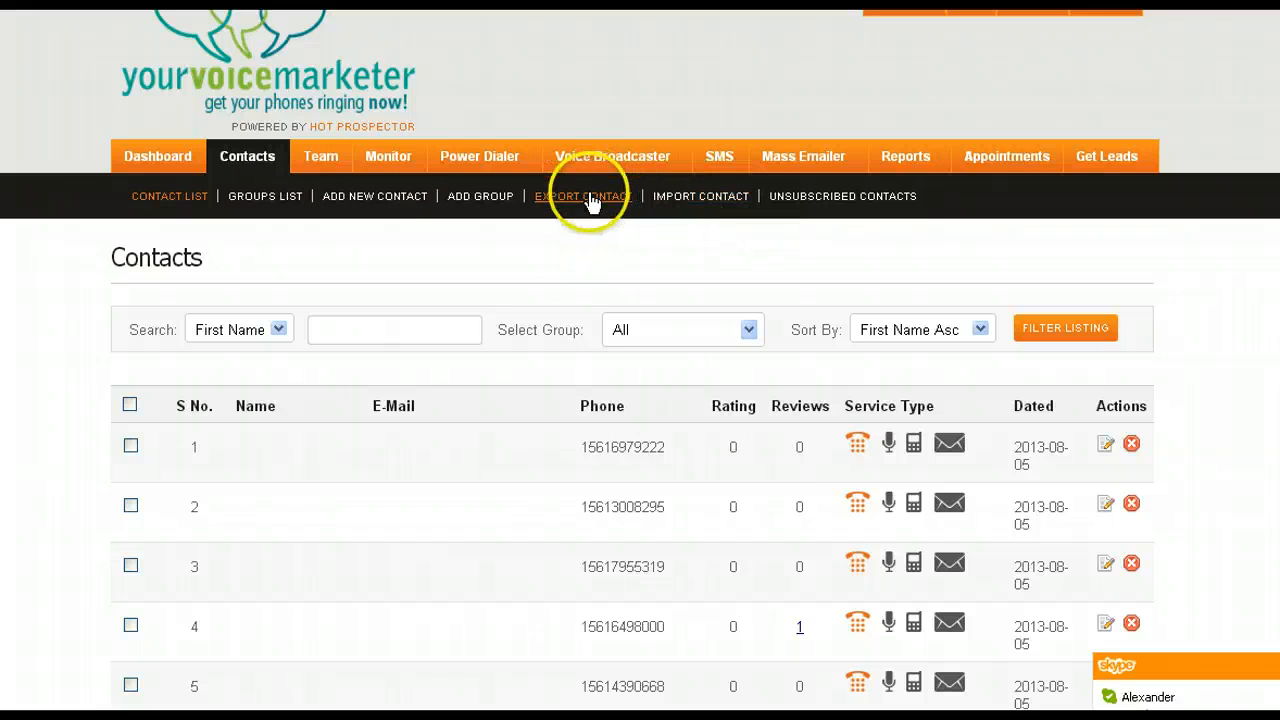
{"action": "mouse_move", "coordinate": [321, 156]}
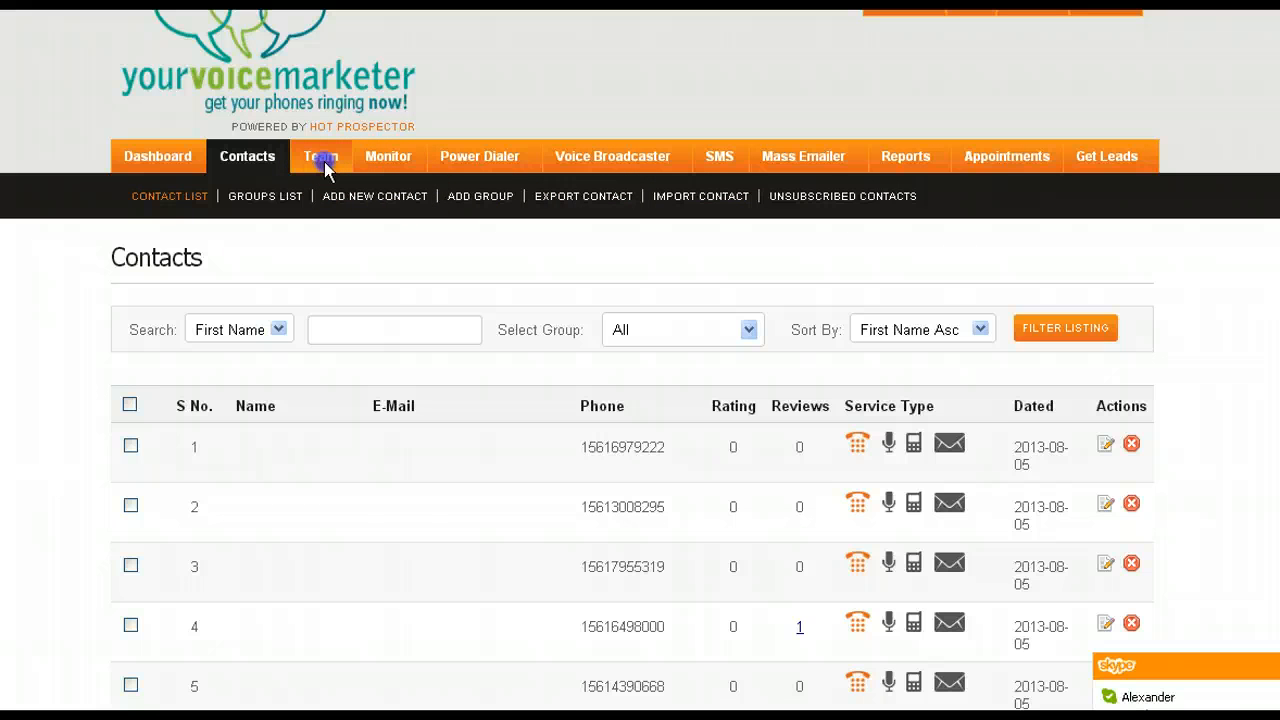
Open the Team Member List with member status, dates and permissions
{"action": "left_click", "coordinate": [321, 156]}
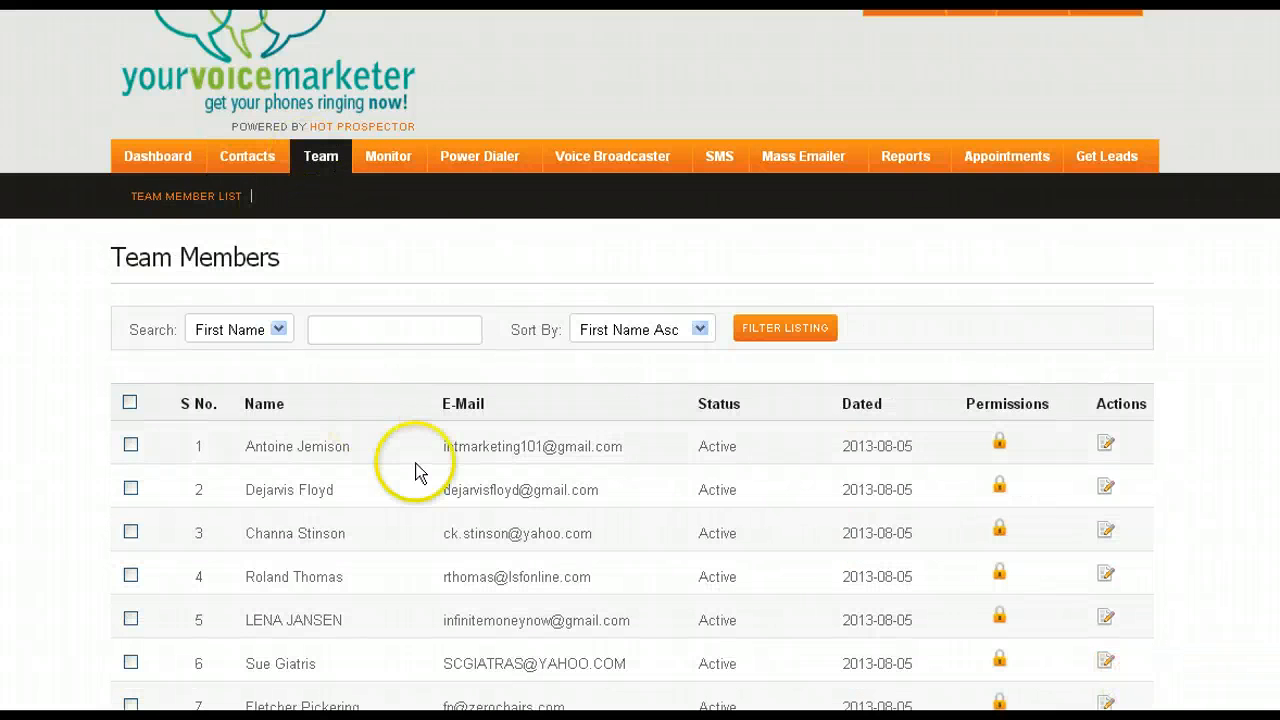
{"action": "mouse_move", "coordinate": [437, 425]}
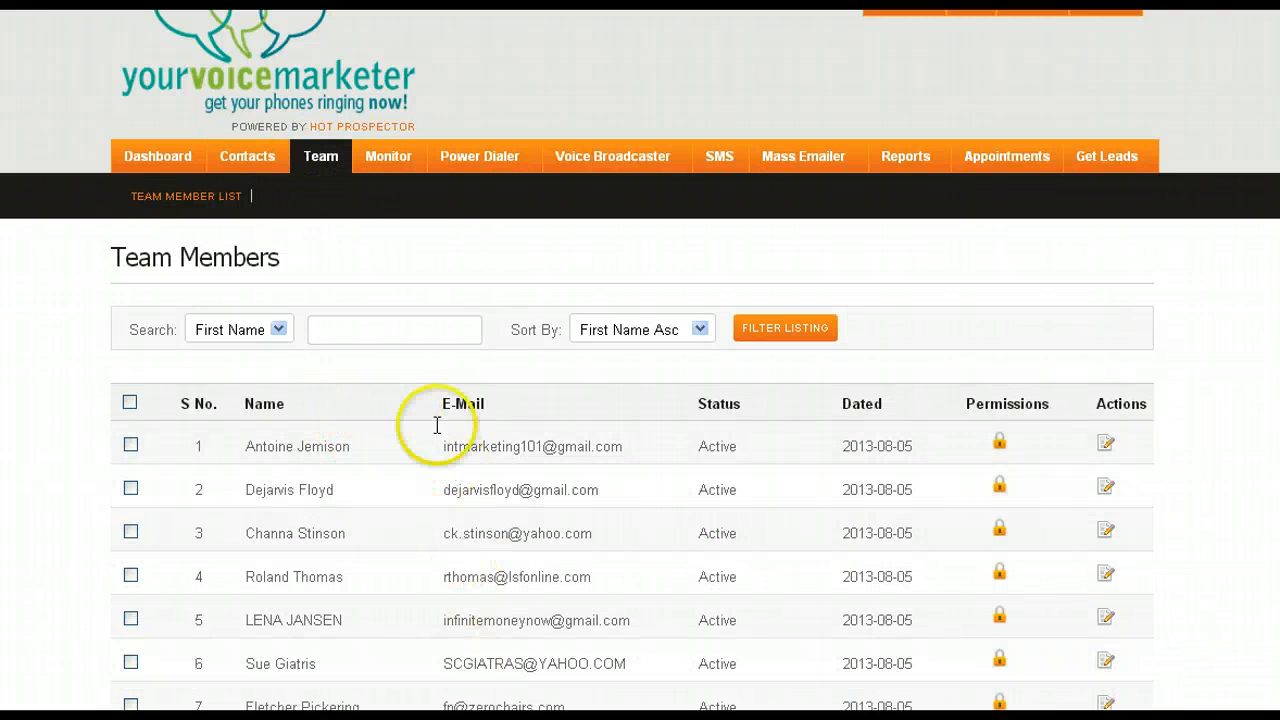
{"action": "mouse_move", "coordinate": [461, 620]}
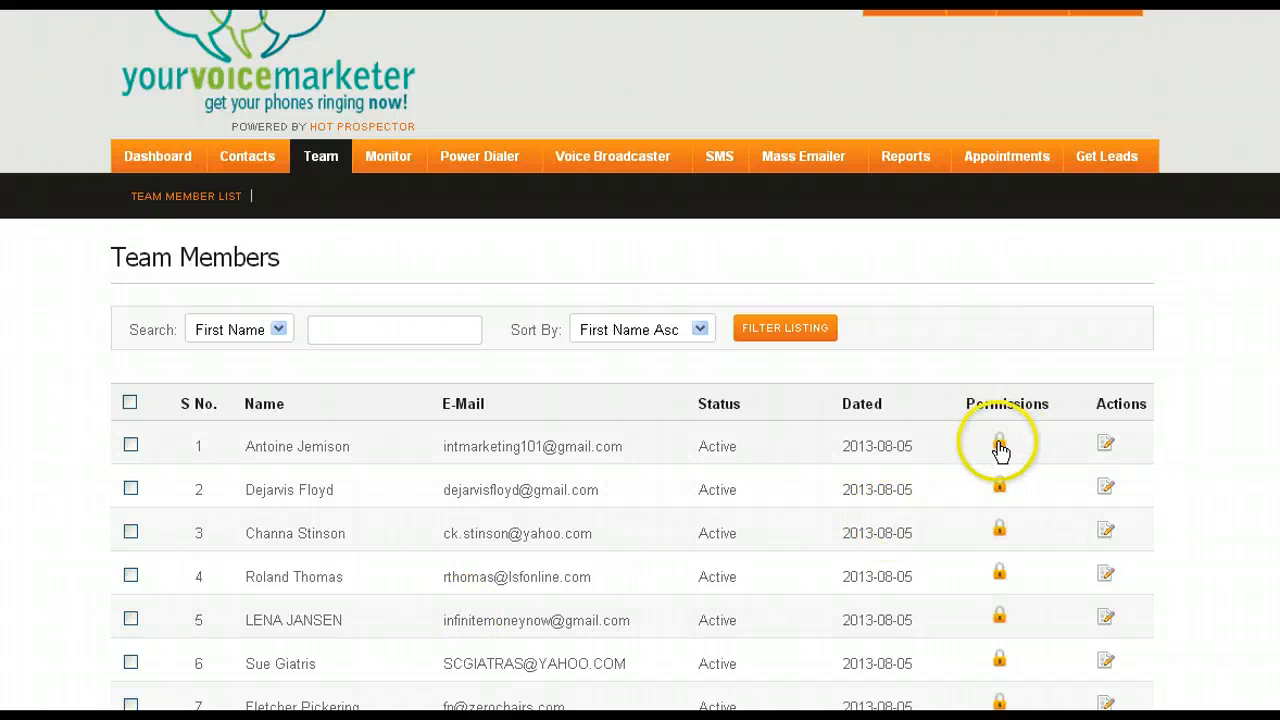
{"action": "mouse_move", "coordinate": [452, 232]}
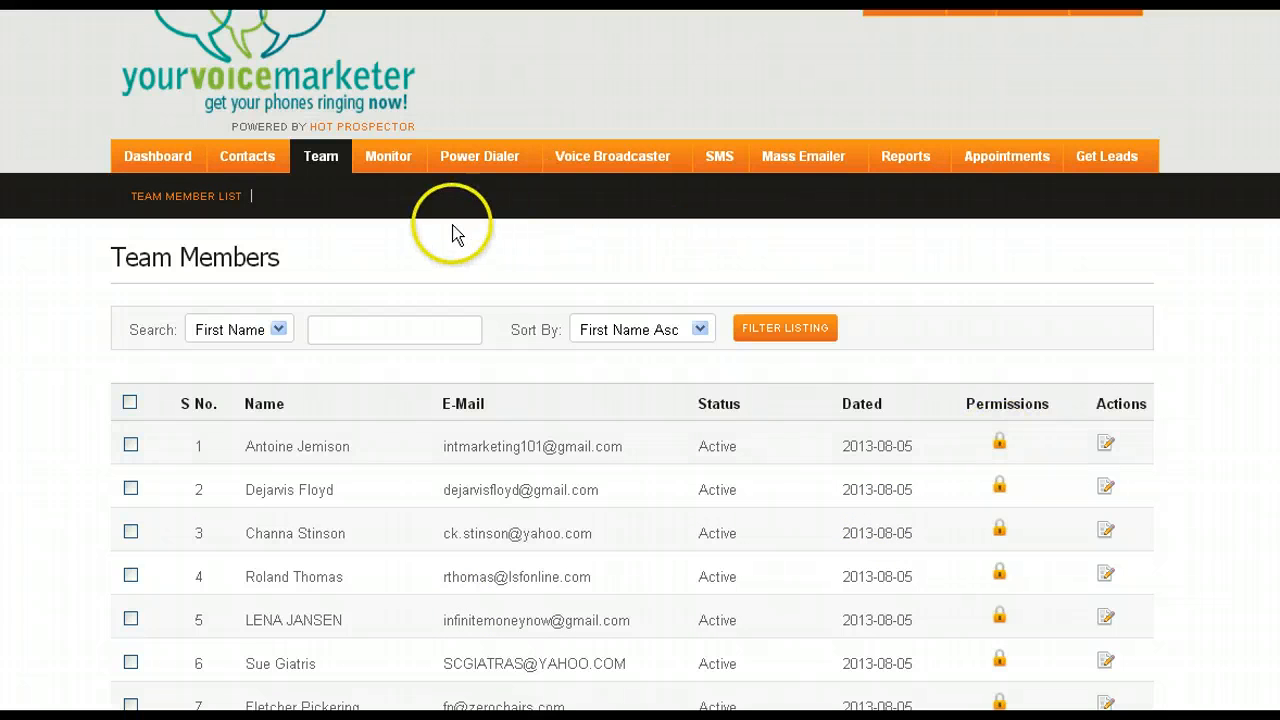
{"action": "mouse_move", "coordinate": [388, 156]}
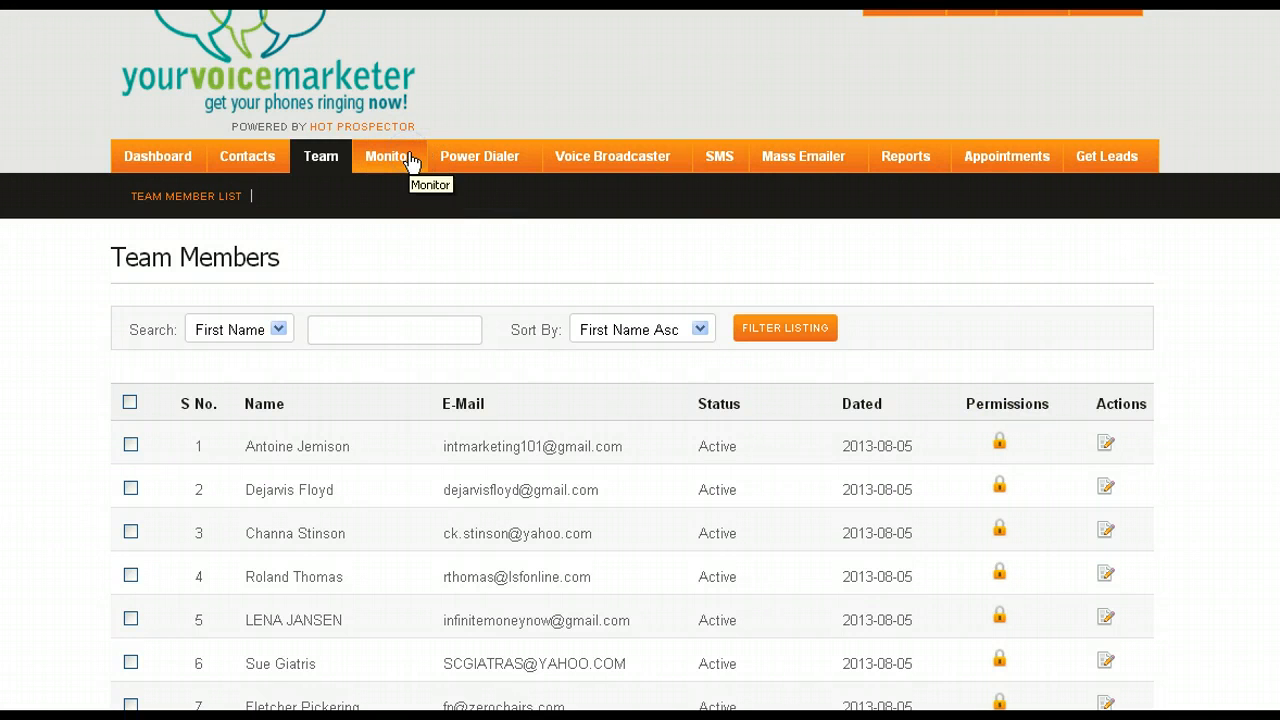
{"action": "left_click", "coordinate": [388, 156]}
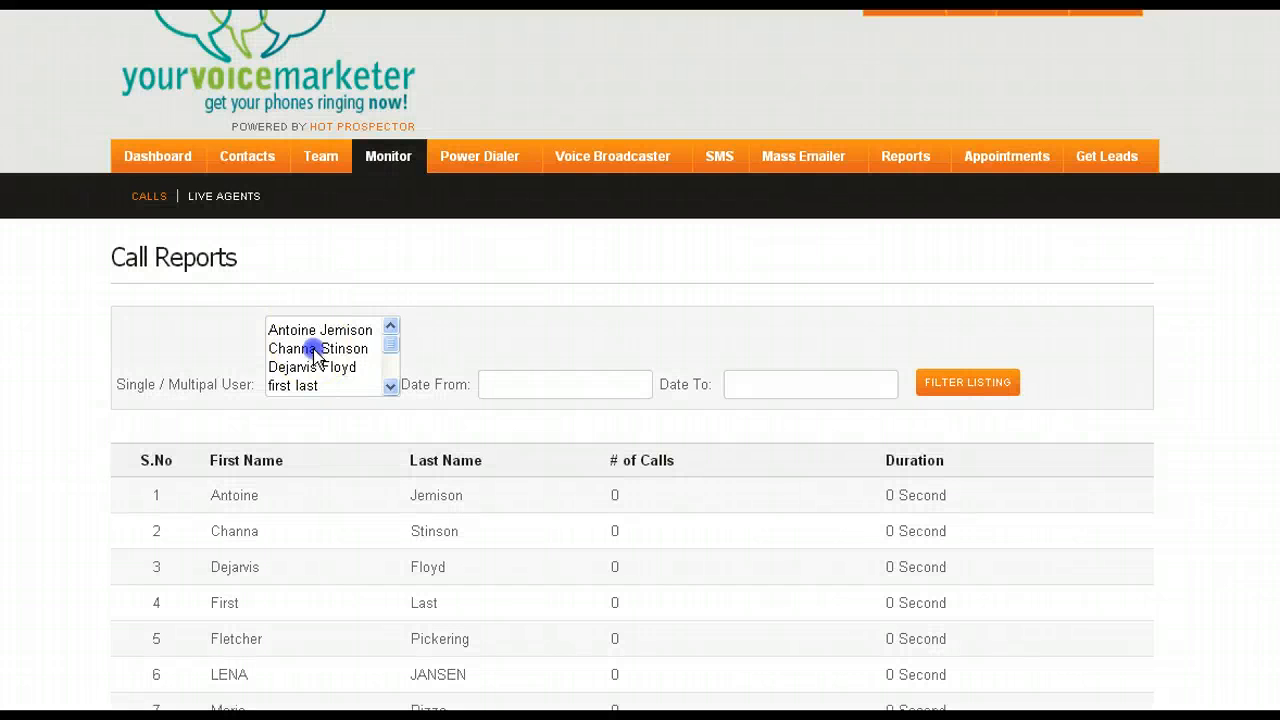
{"action": "left_click", "coordinate": [318, 348]}
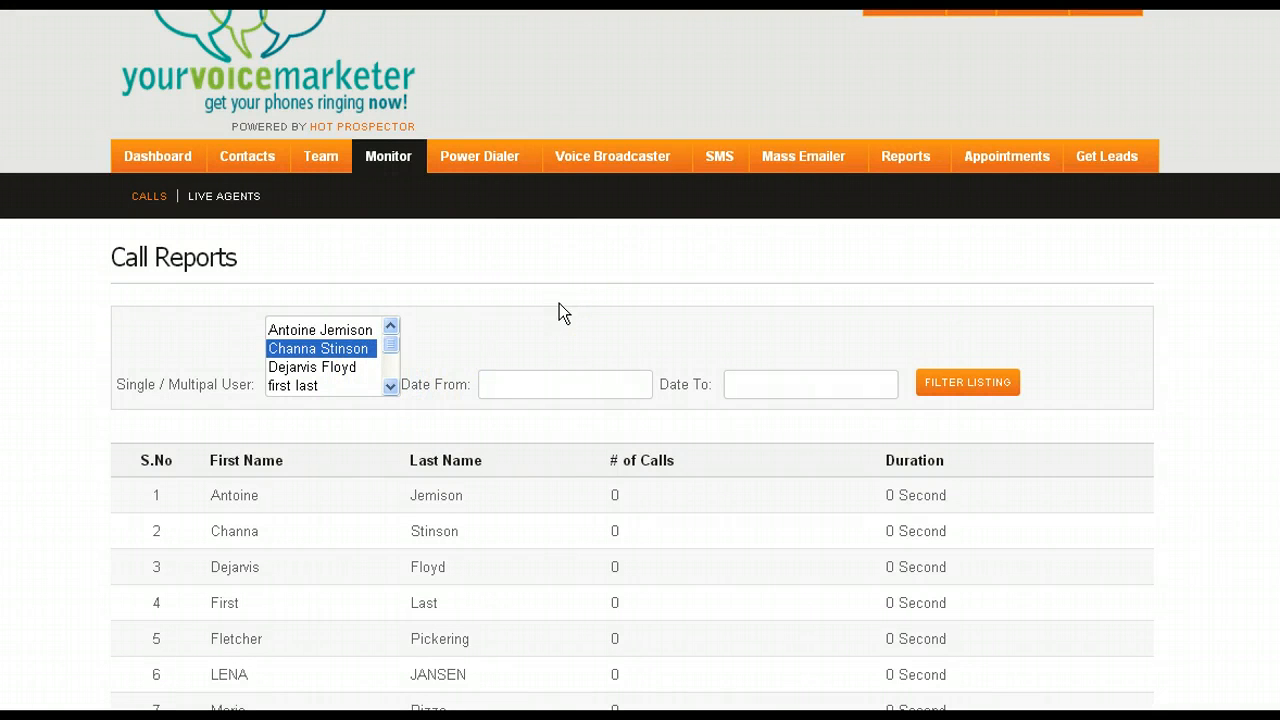
{"action": "mouse_move", "coordinate": [490, 156]}
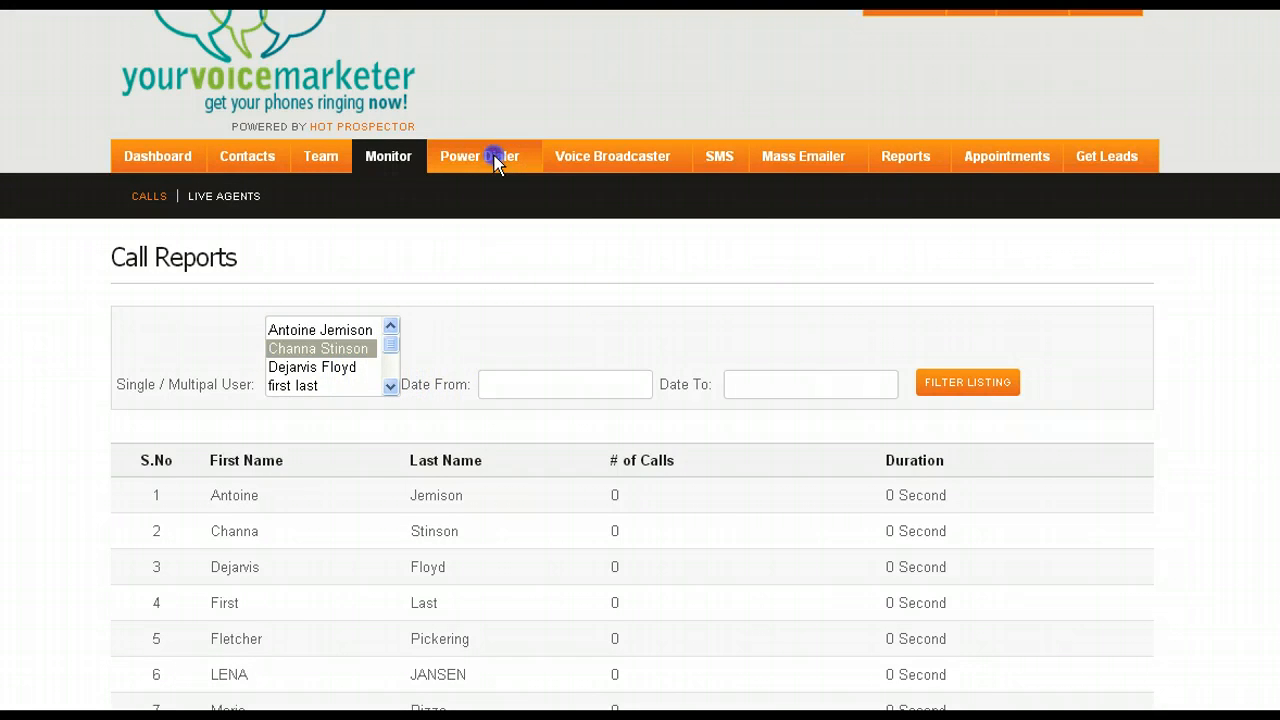
Open the Power Dialer campaign list and start the carpet-cleaning campaign
{"action": "left_click", "coordinate": [489, 156]}
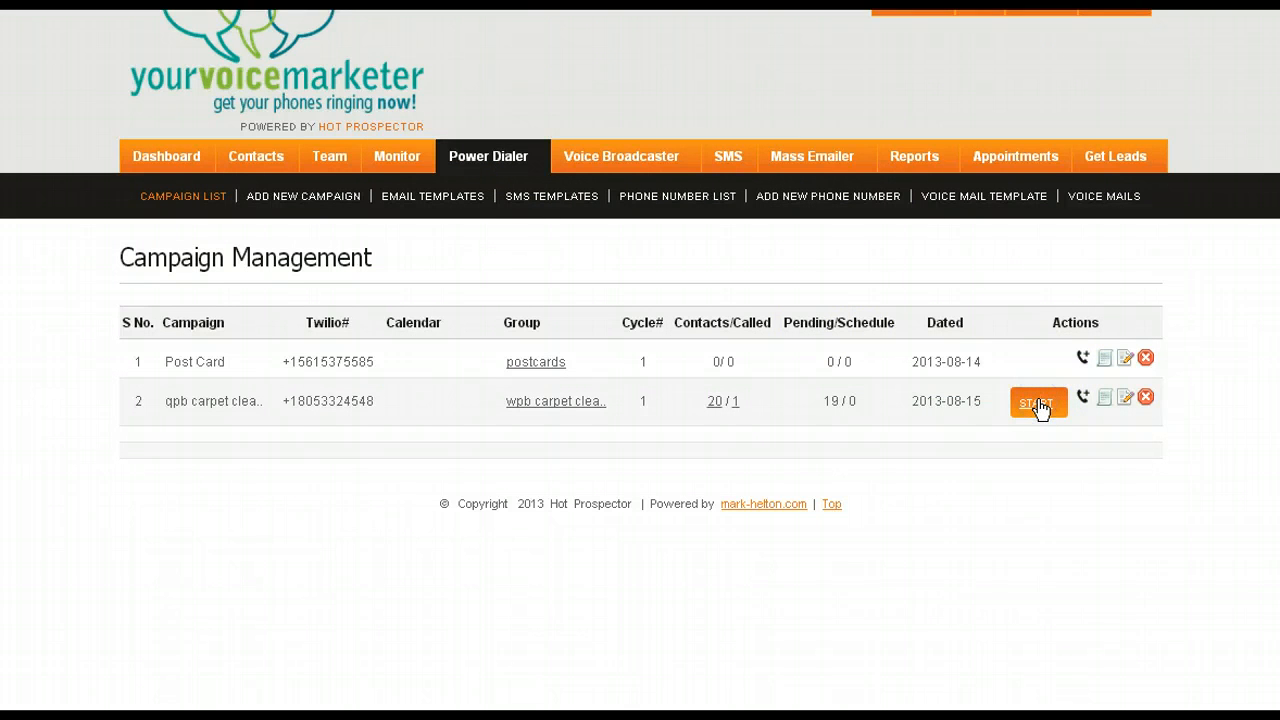
{"action": "left_click", "coordinate": [1037, 401]}
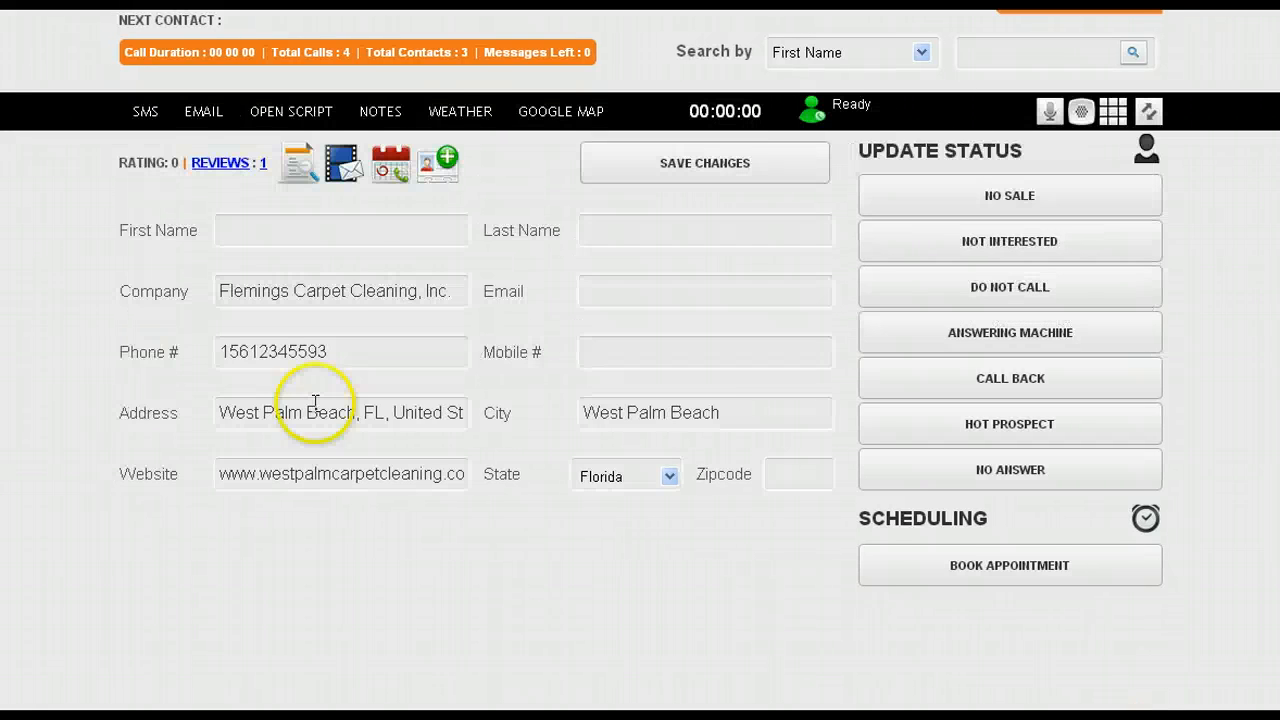
{"action": "mouse_move", "coordinate": [460, 385]}
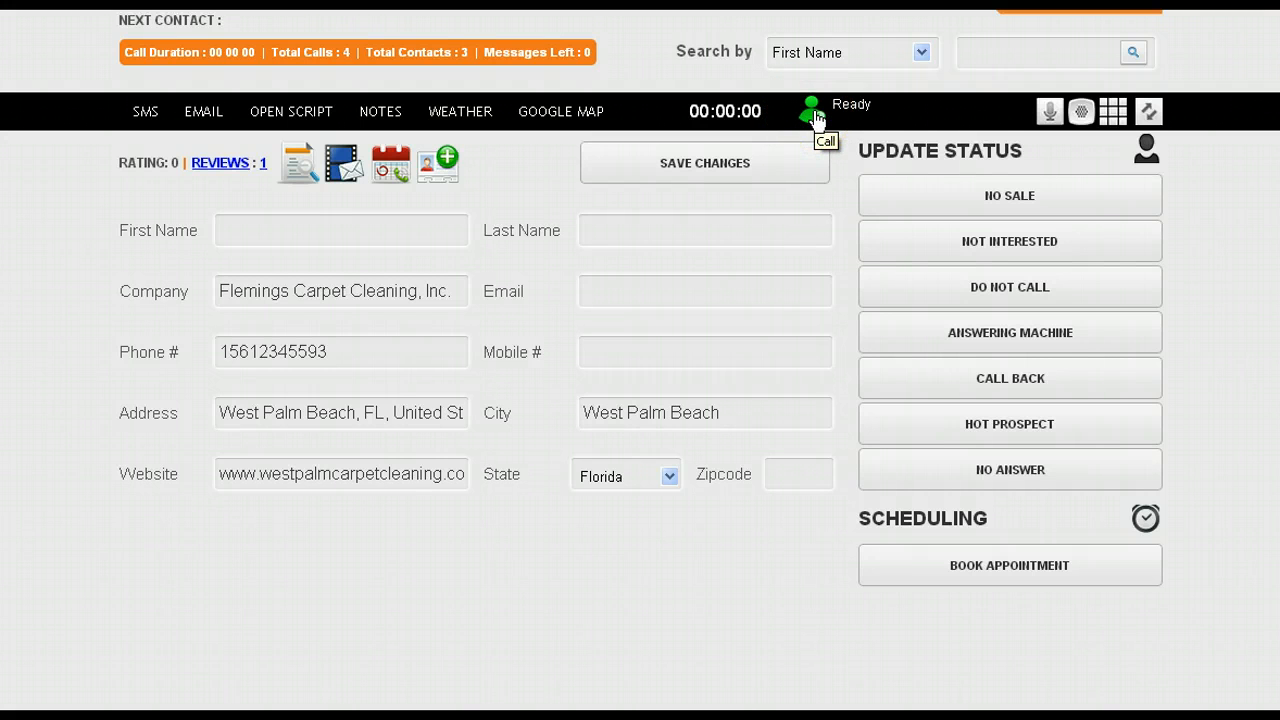
{"action": "mouse_move", "coordinate": [812, 105]}
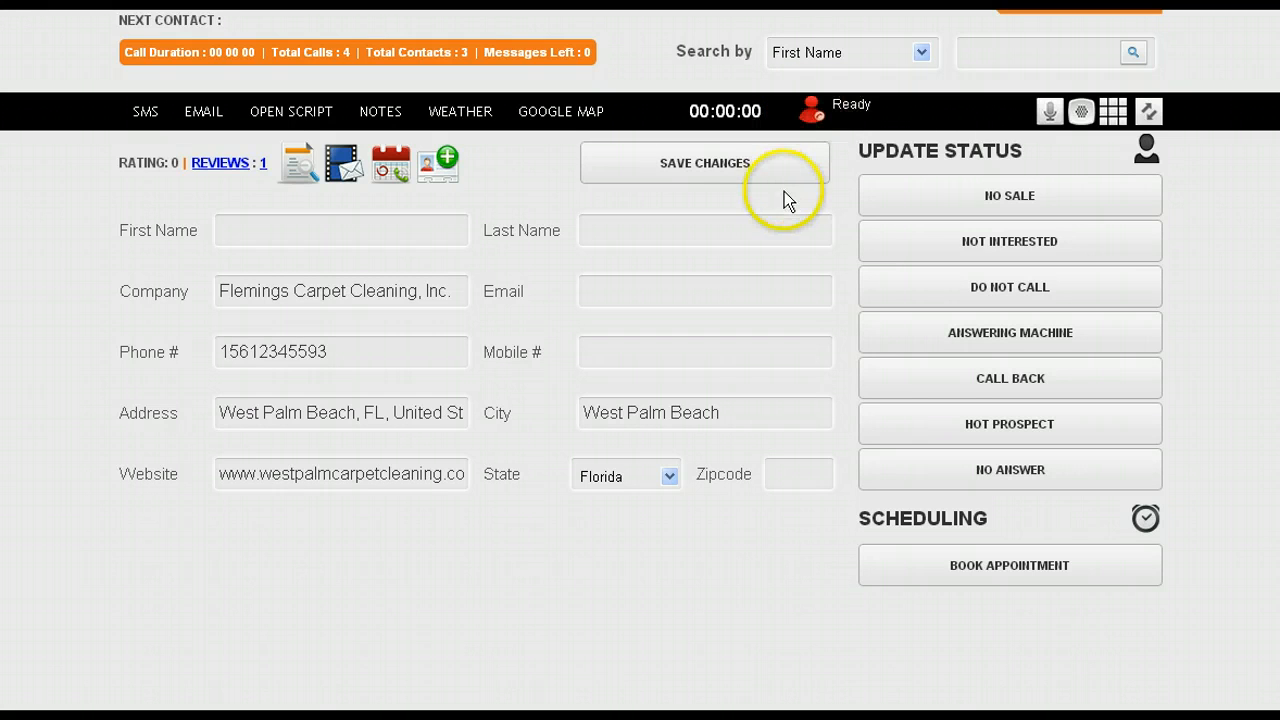
Call Flemings Carpet Cleaning from the dialer bar and hang up seconds later
{"action": "left_click", "coordinate": [810, 110]}
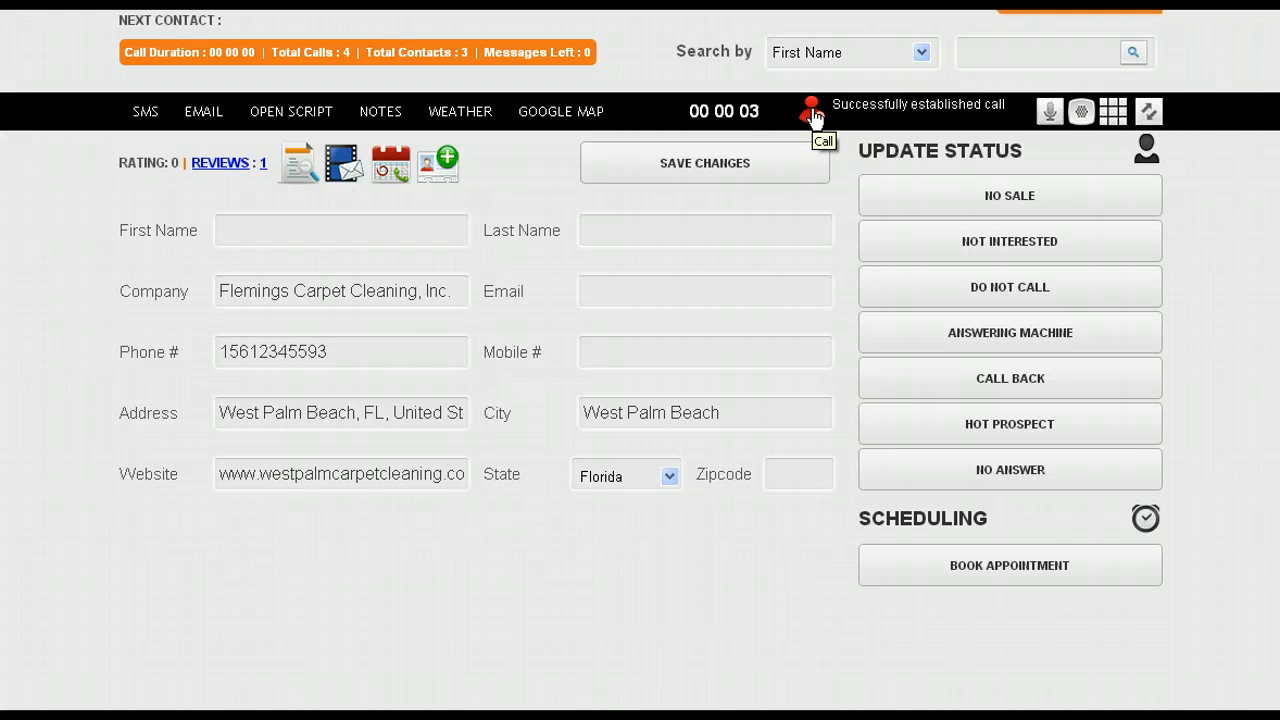
{"action": "left_click", "coordinate": [811, 111]}
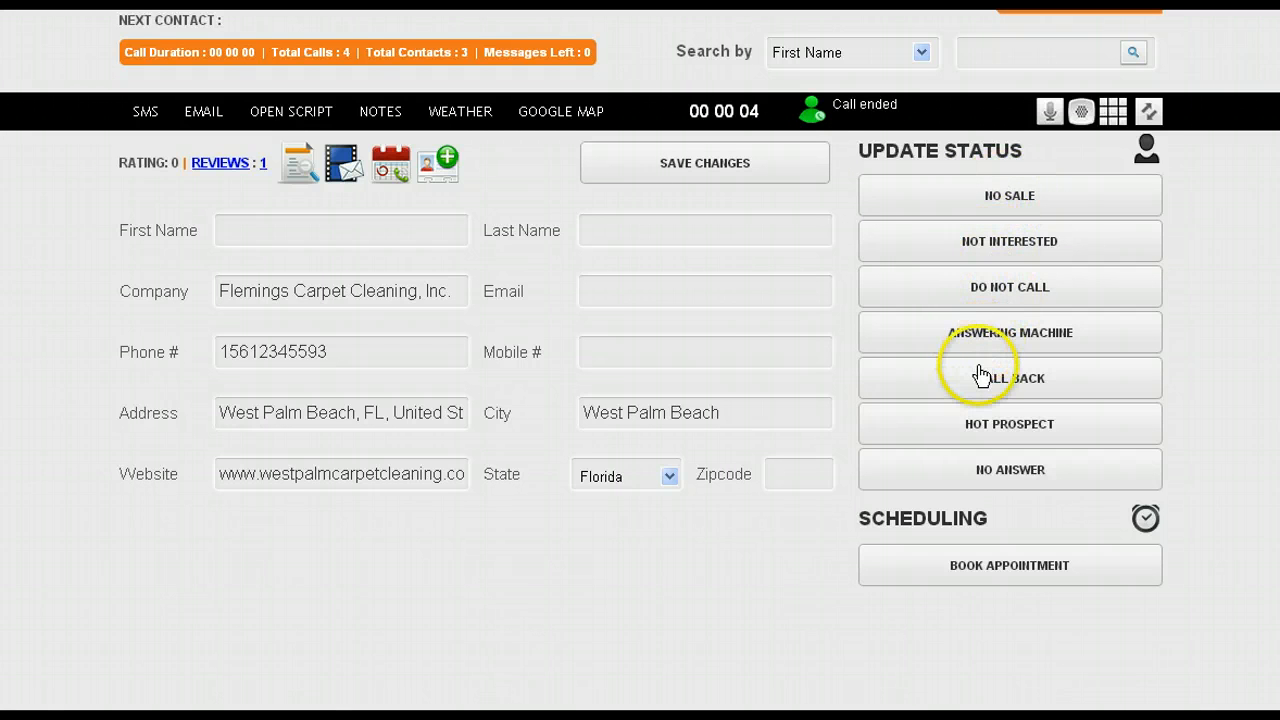
{"action": "mouse_move", "coordinate": [983, 430]}
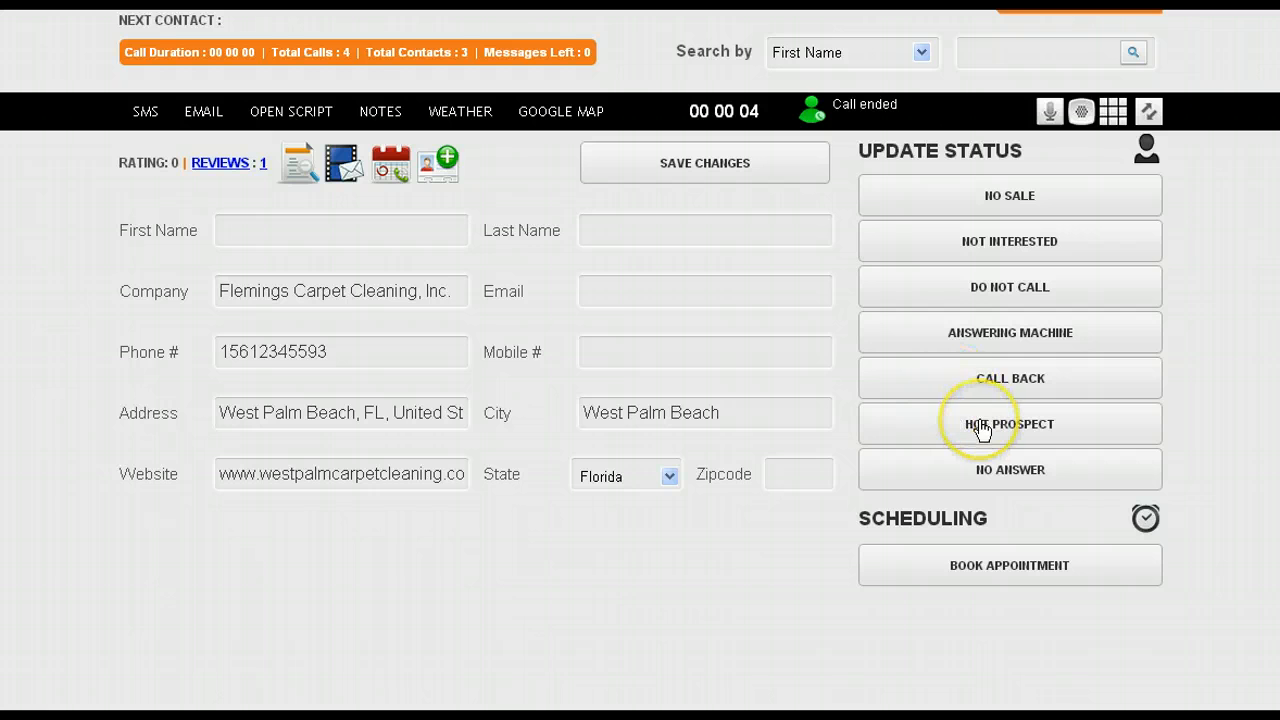
{"action": "mouse_move", "coordinate": [255, 130]}
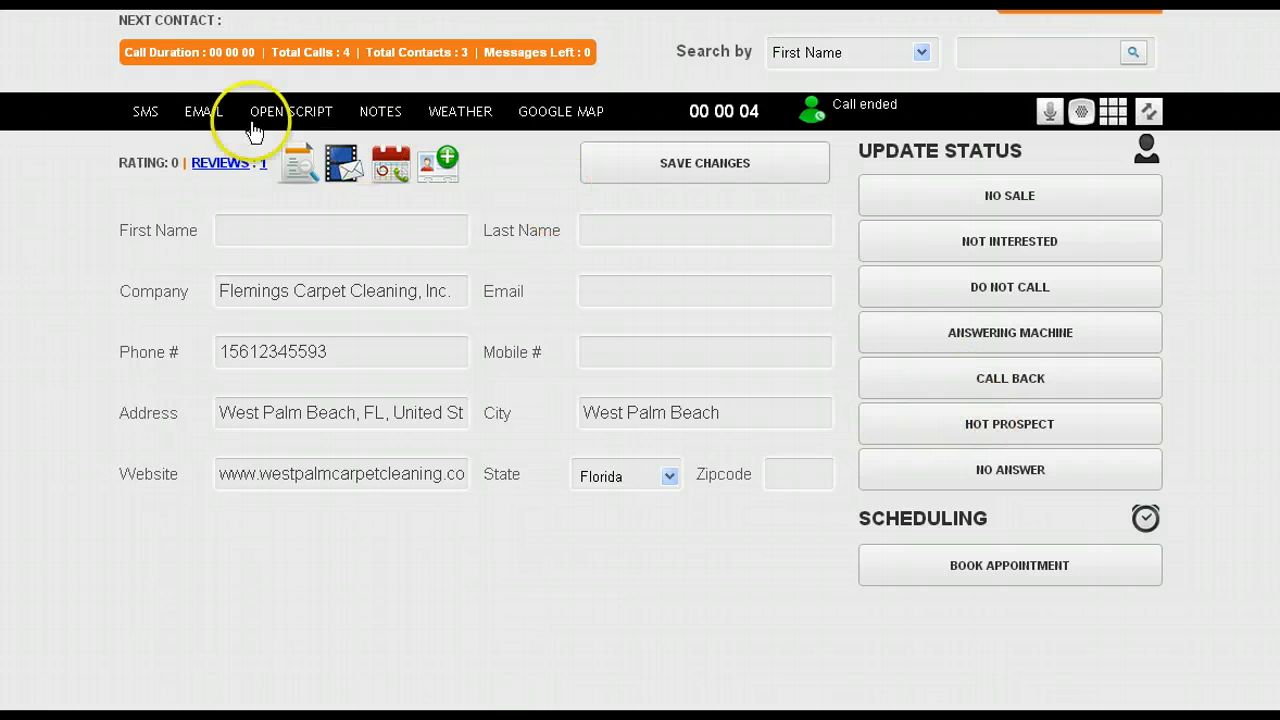
{"action": "left_click", "coordinate": [145, 111]}
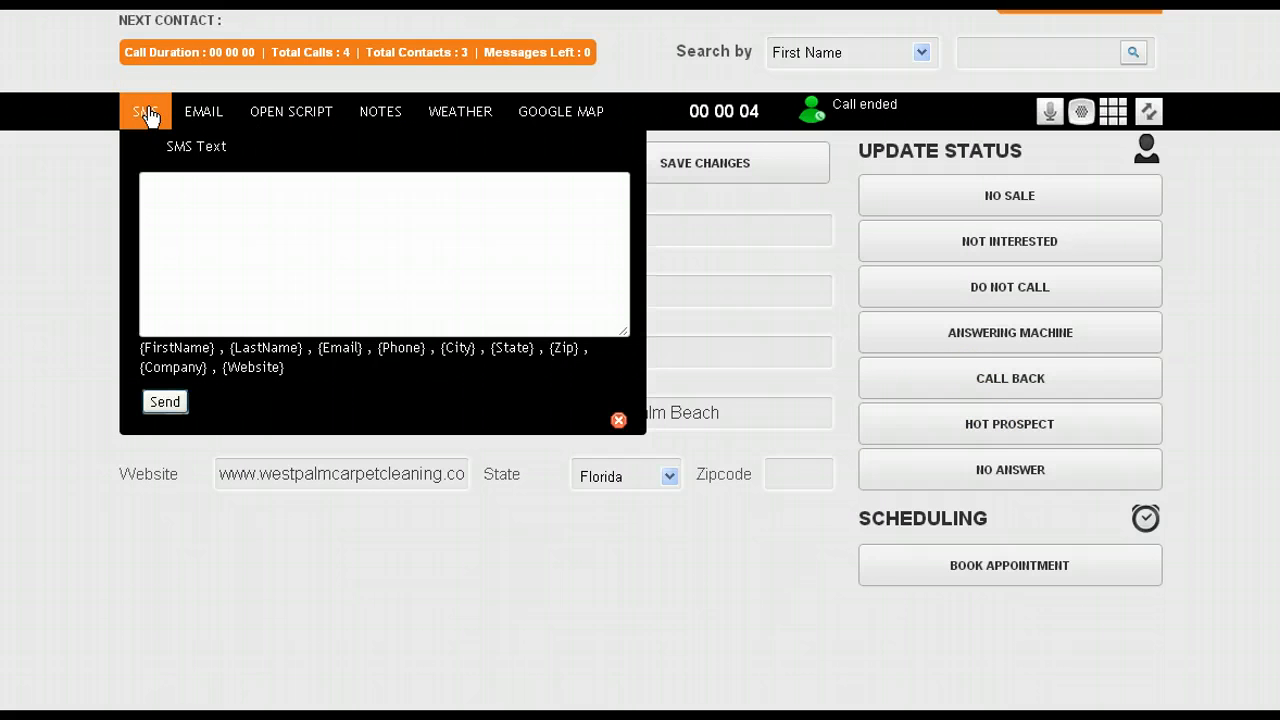
{"action": "left_click", "coordinate": [203, 111]}
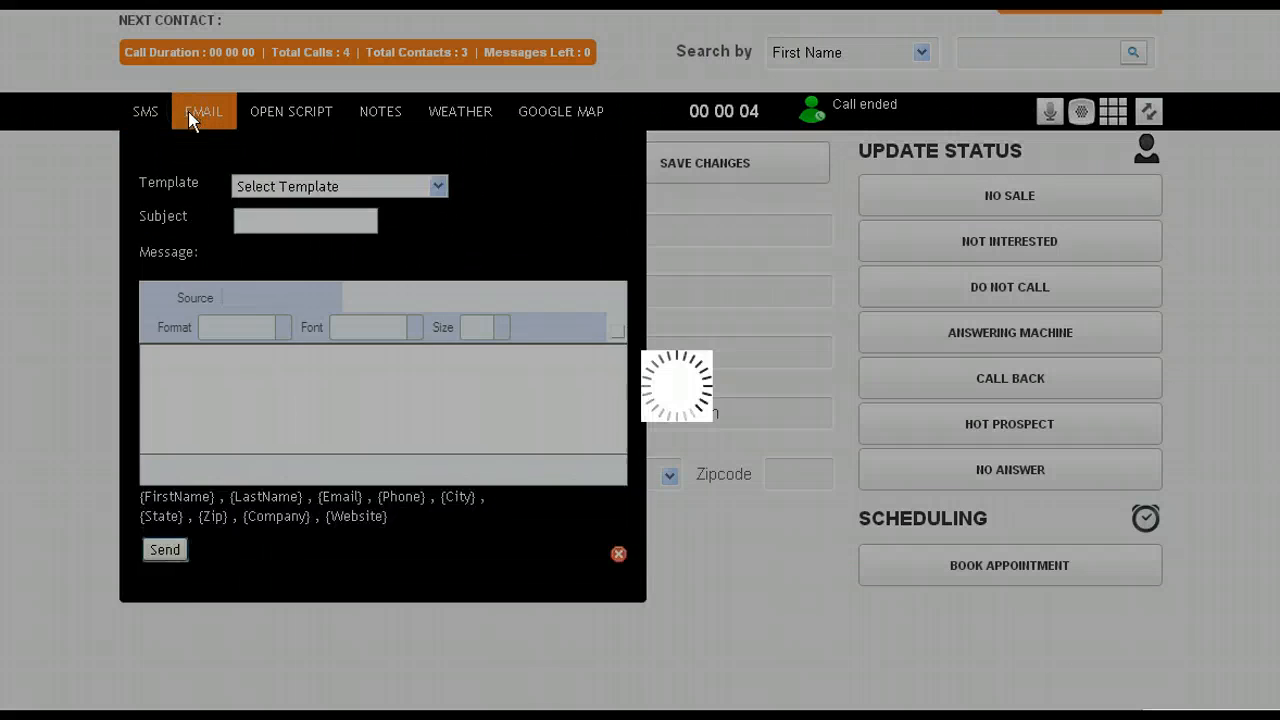
{"action": "left_click", "coordinate": [619, 554]}
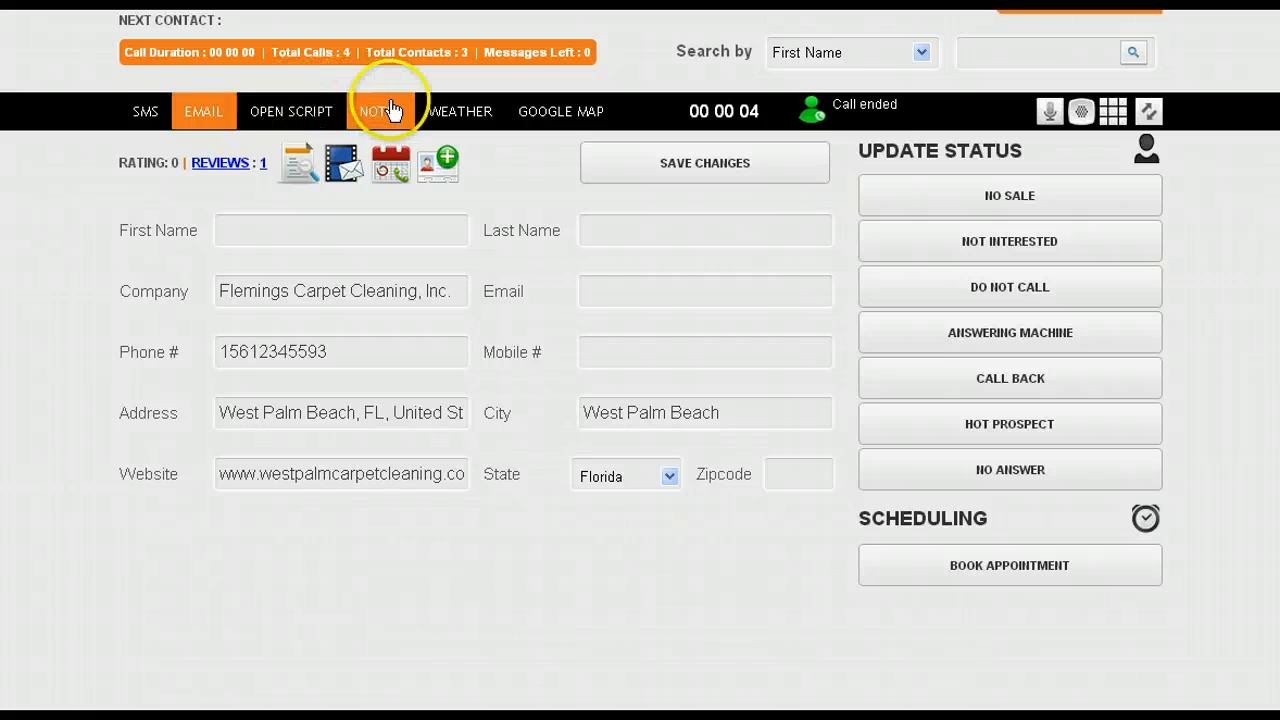
{"action": "left_click", "coordinate": [379, 111]}
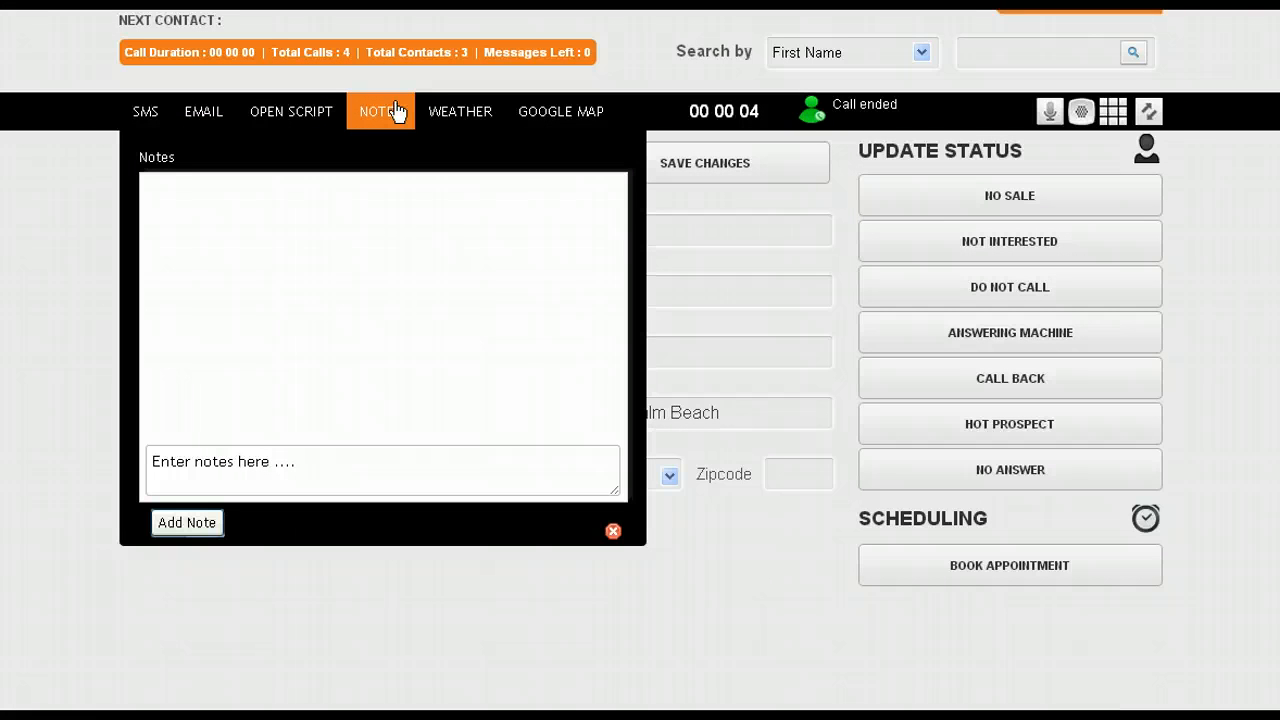
{"action": "mouse_move", "coordinate": [685, 605]}
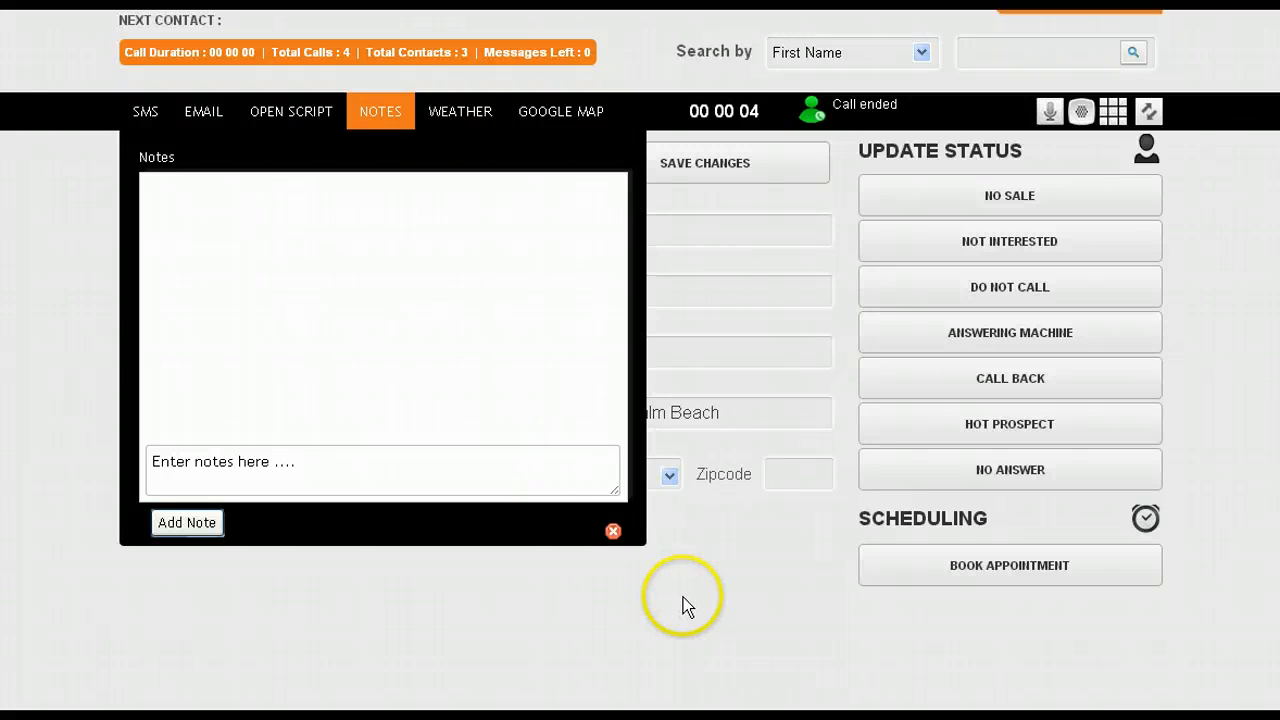
{"action": "left_click", "coordinate": [612, 531]}
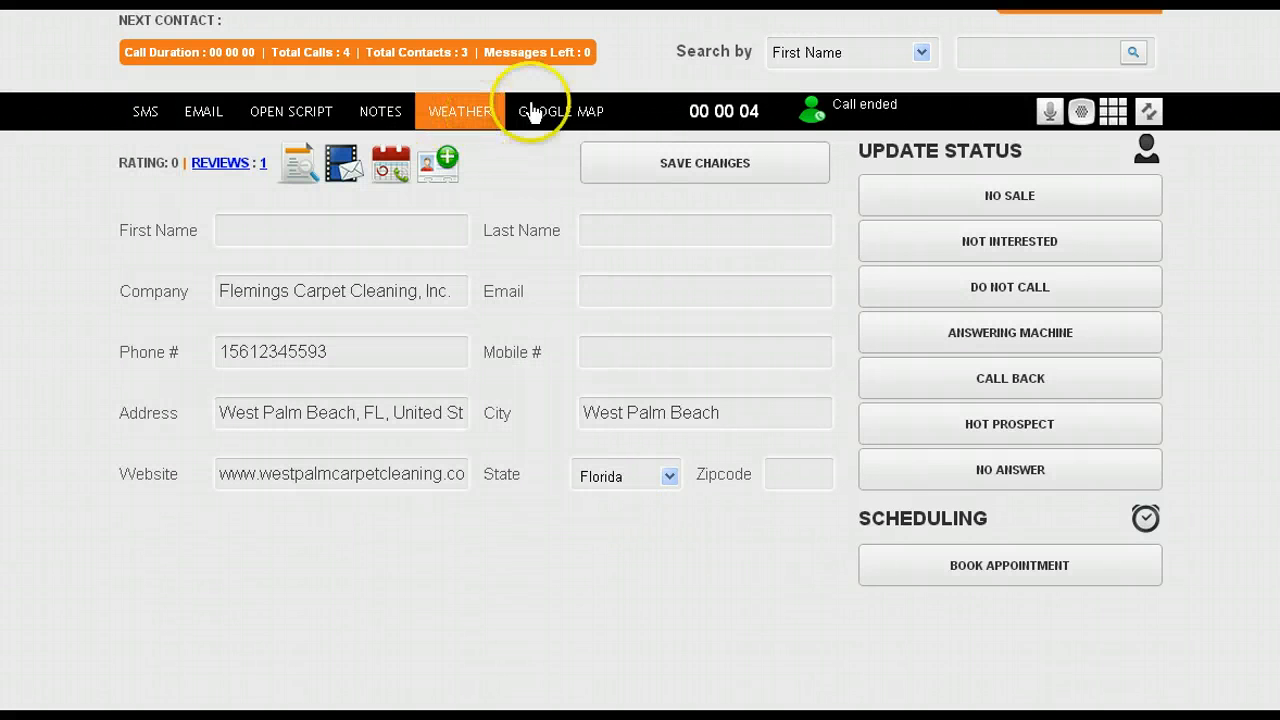
{"action": "mouse_move", "coordinate": [385, 380]}
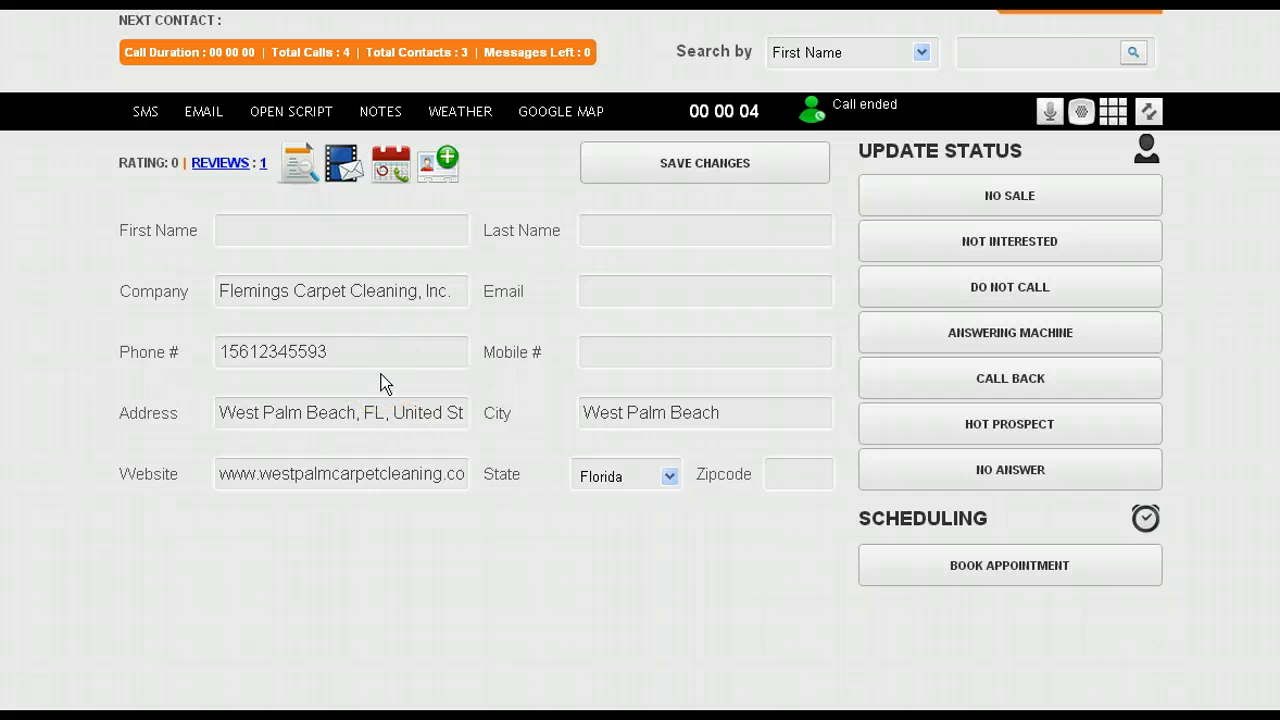
{"action": "mouse_move", "coordinate": [477, 187]}
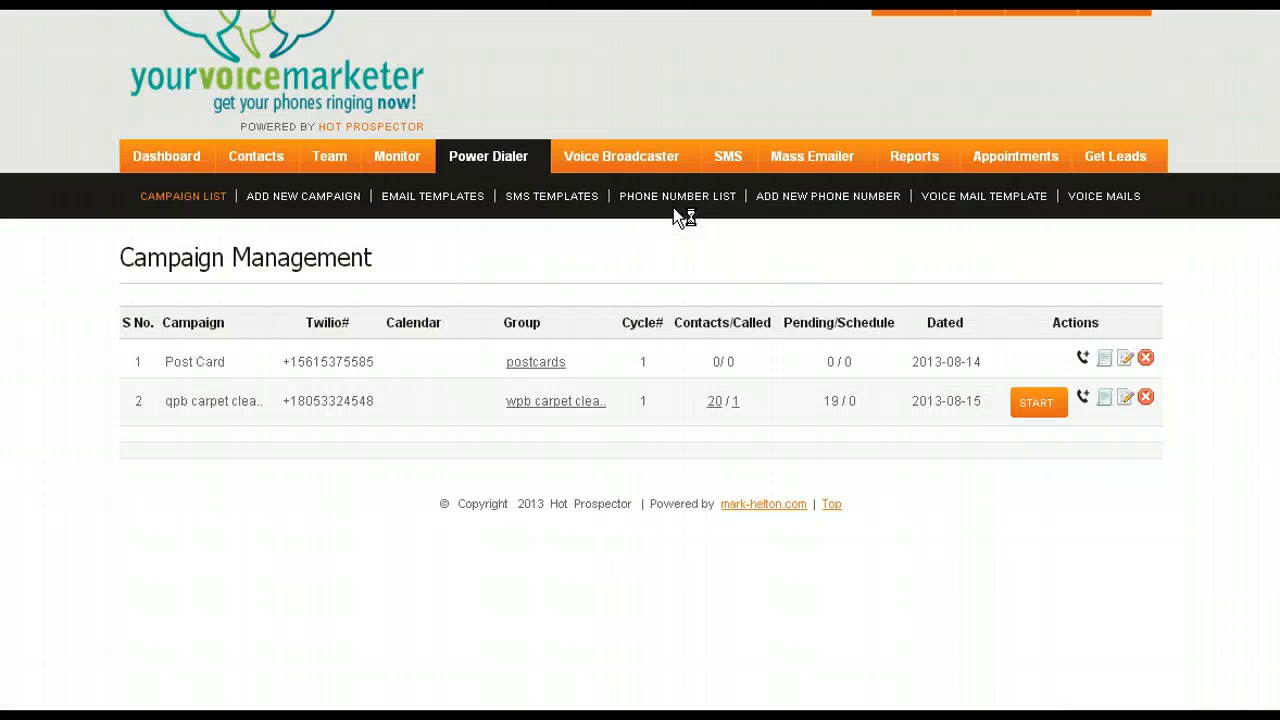
{"action": "mouse_move", "coordinate": [620, 156]}
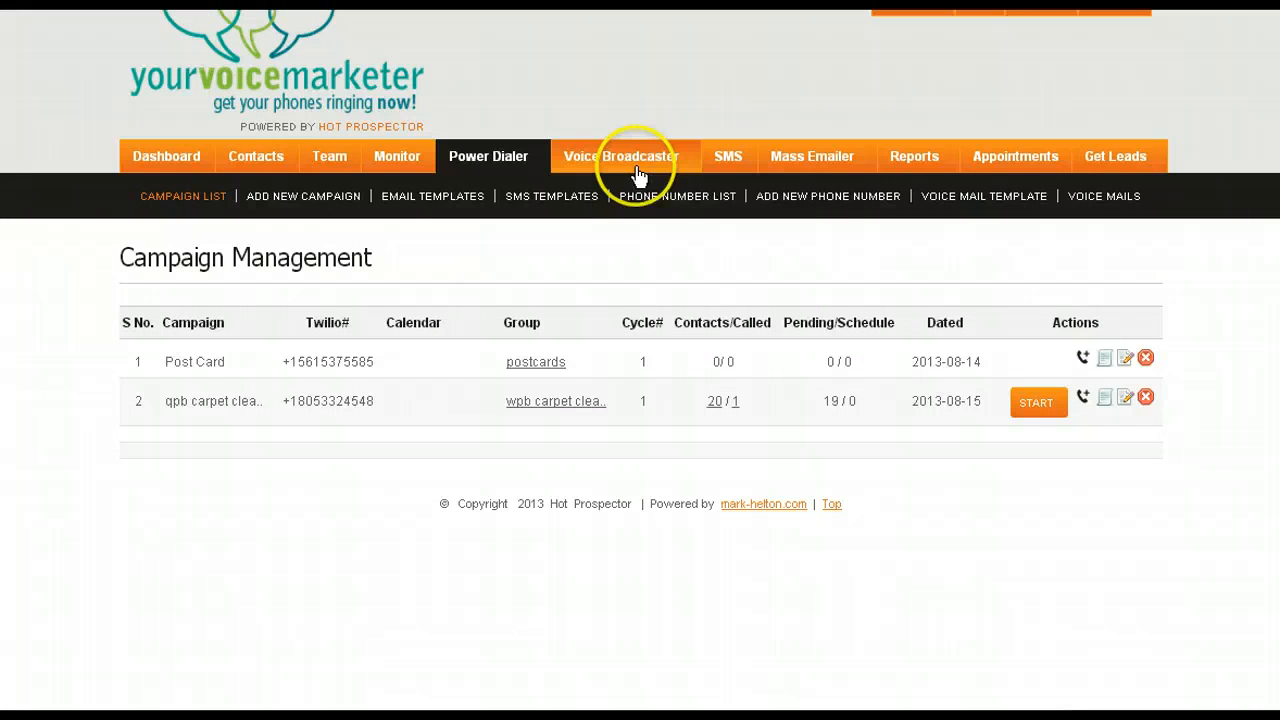
{"action": "mouse_move", "coordinate": [622, 156]}
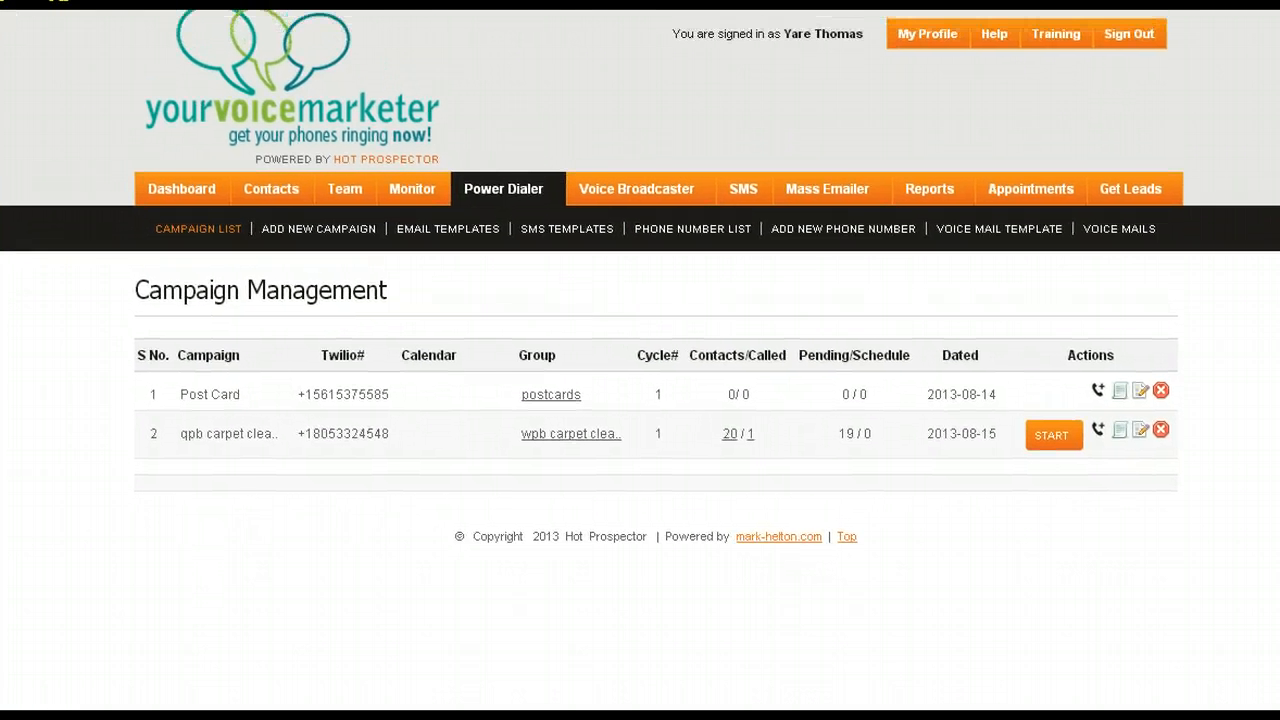
{"action": "mouse_move", "coordinate": [637, 193]}
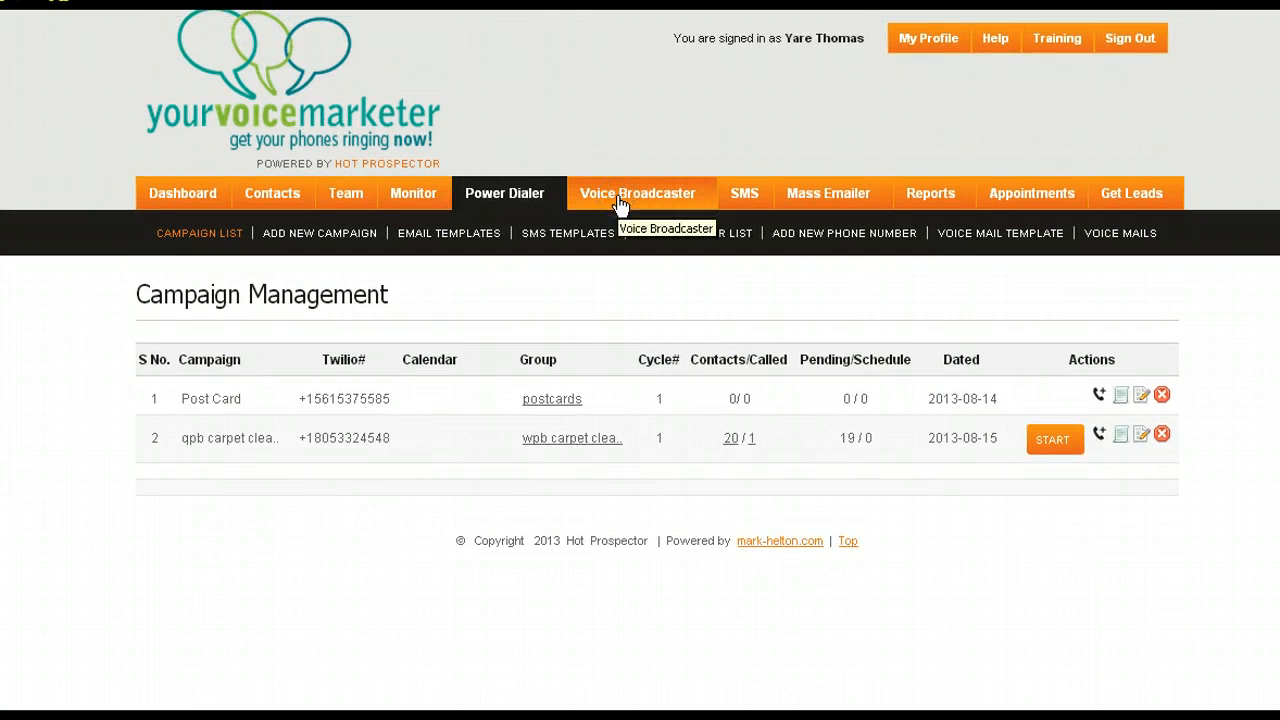
Browse the voice broadcast and SMS campaign lists, ending on the Mass Emailer's Sent Email List
{"action": "left_click", "coordinate": [637, 193]}
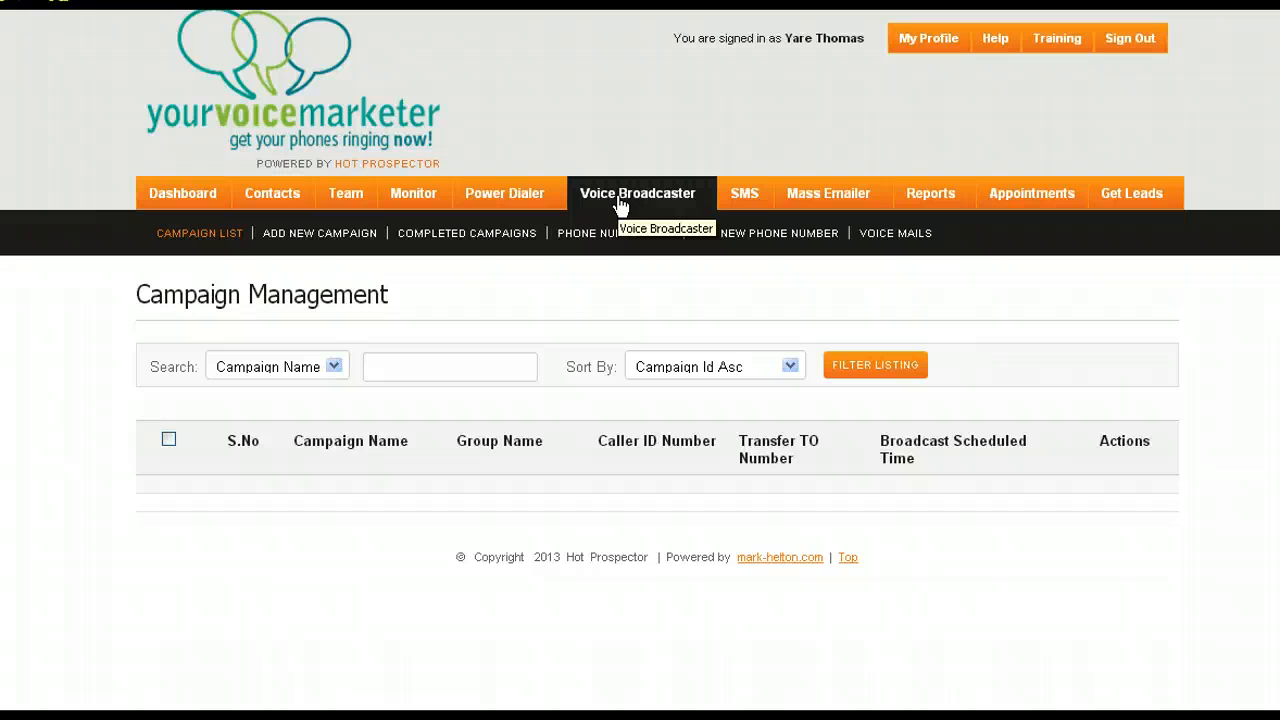
{"action": "mouse_move", "coordinate": [335, 388]}
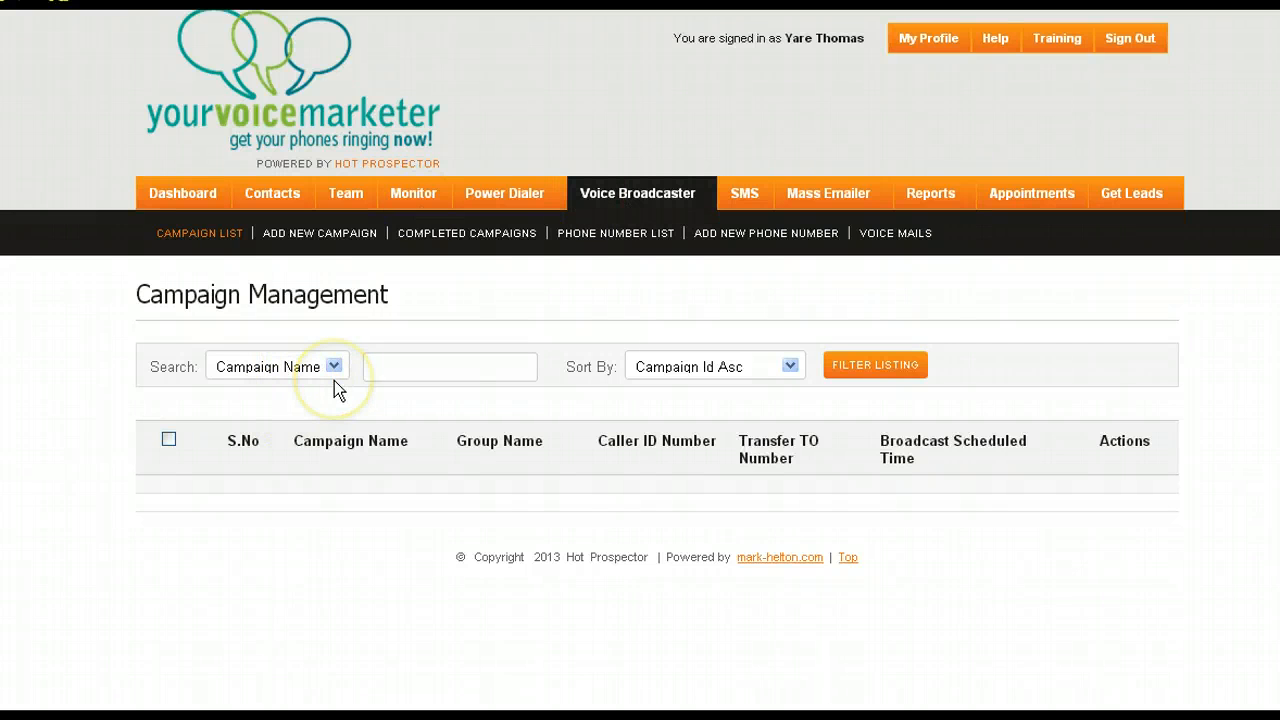
{"action": "mouse_move", "coordinate": [744, 193]}
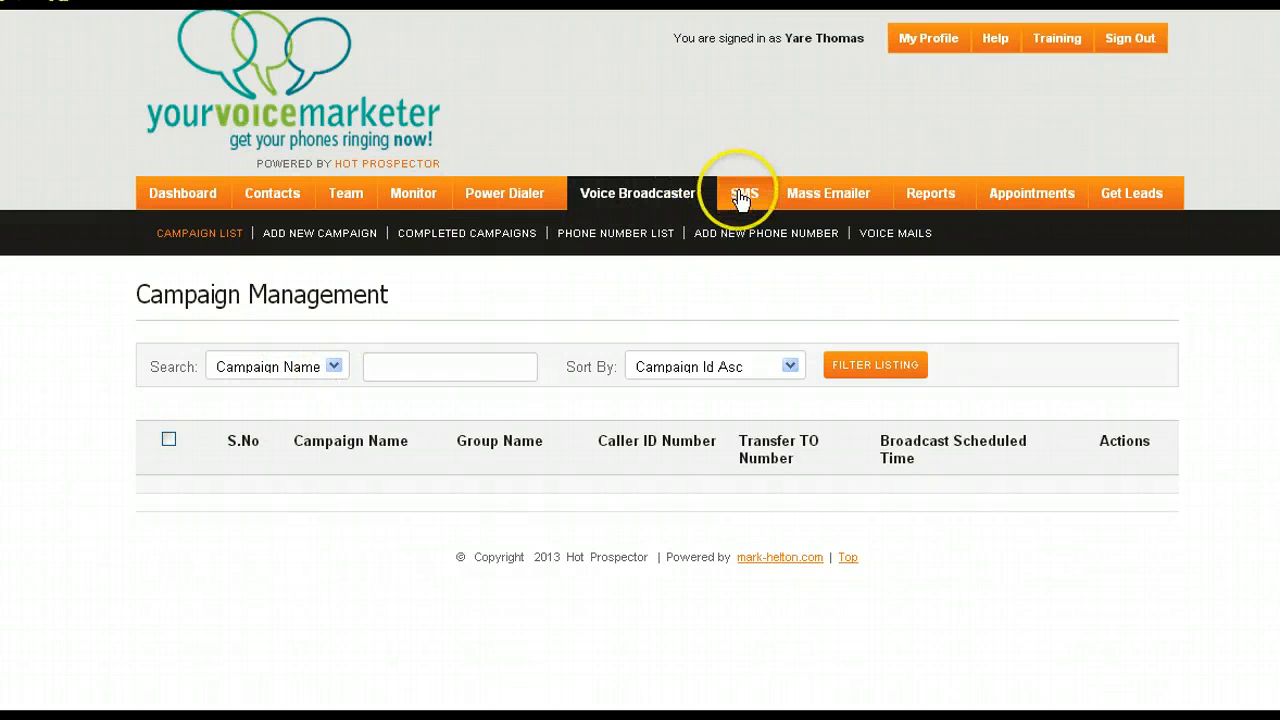
{"action": "left_click", "coordinate": [744, 193]}
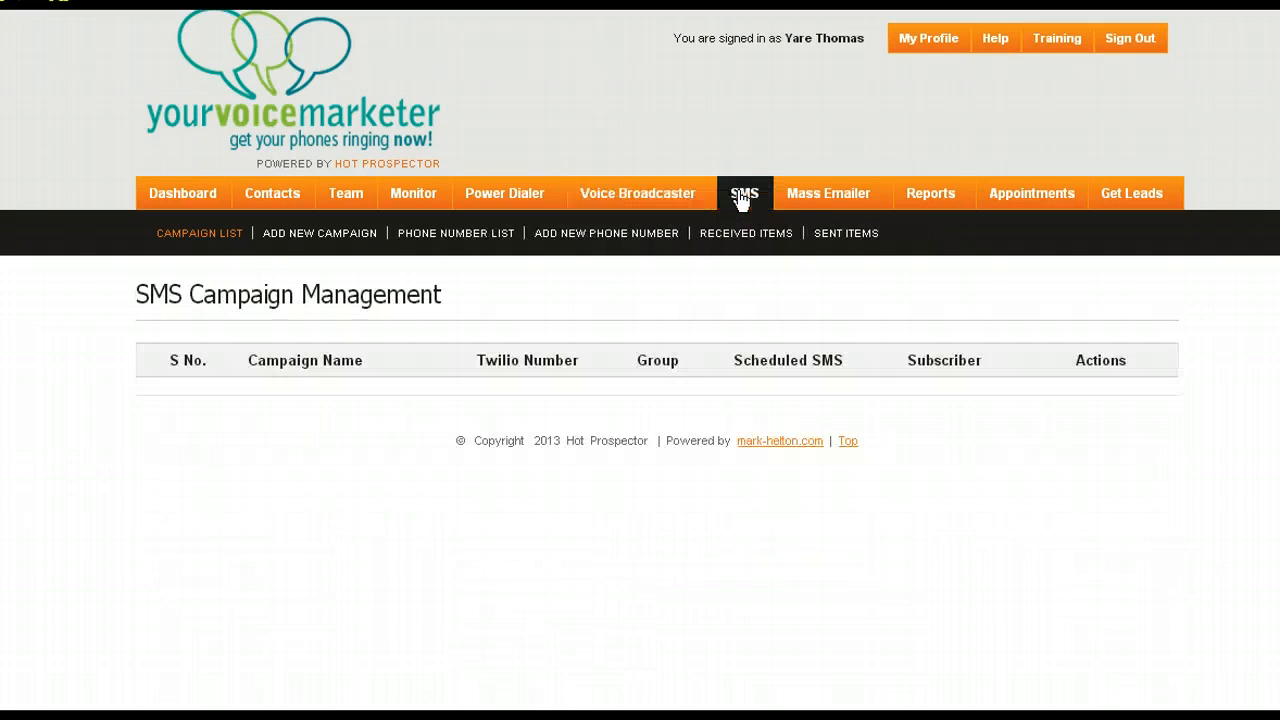
{"action": "mouse_move", "coordinate": [827, 193]}
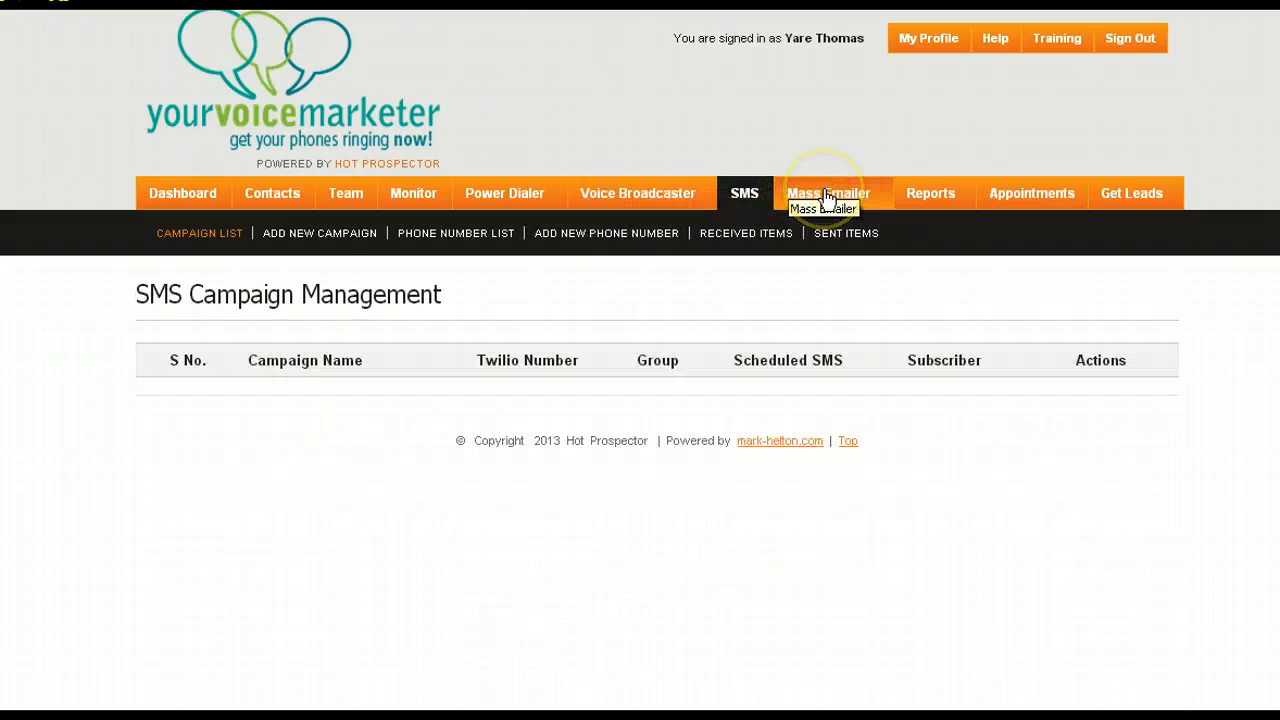
{"action": "mouse_move", "coordinate": [325, 233]}
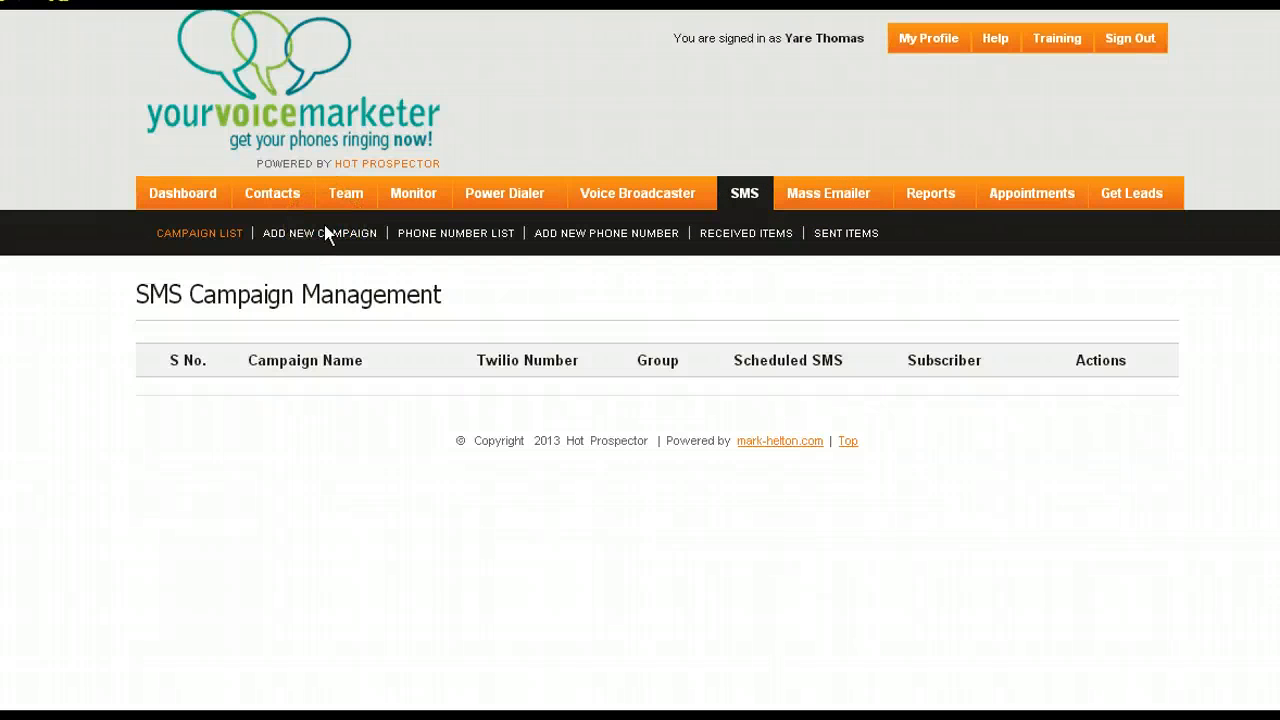
{"action": "mouse_move", "coordinate": [828, 193]}
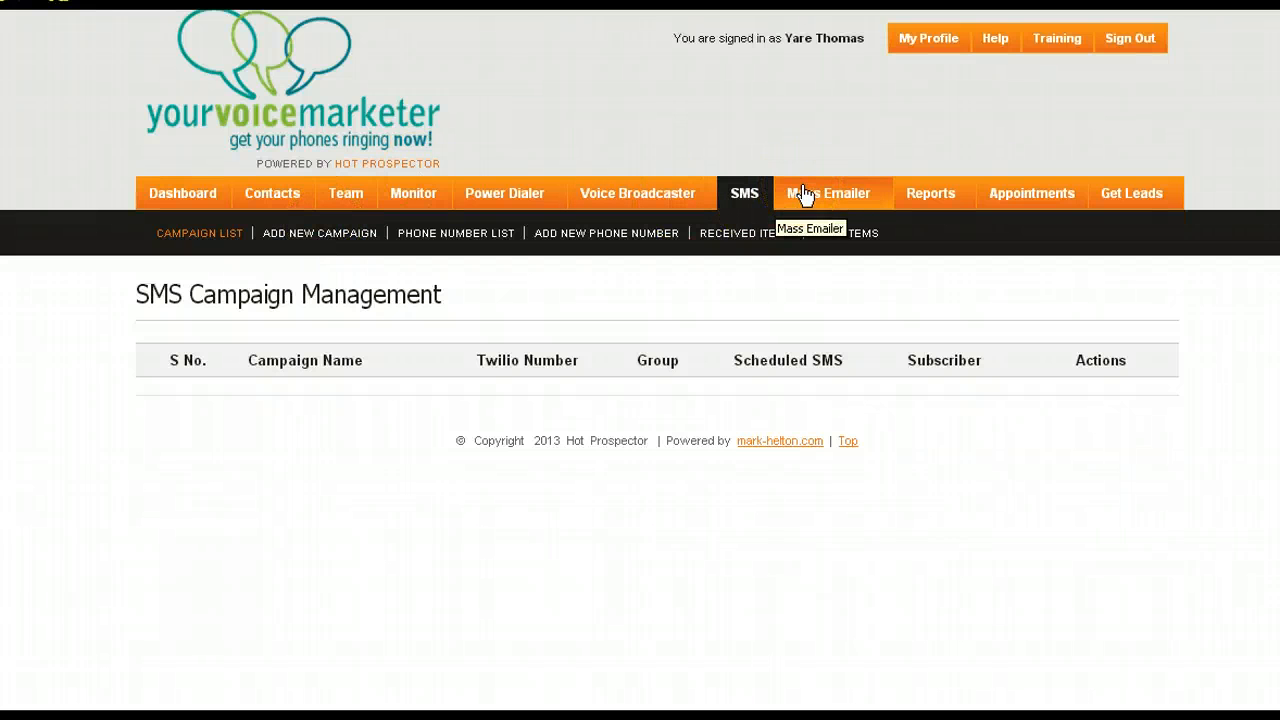
{"action": "left_click", "coordinate": [828, 193]}
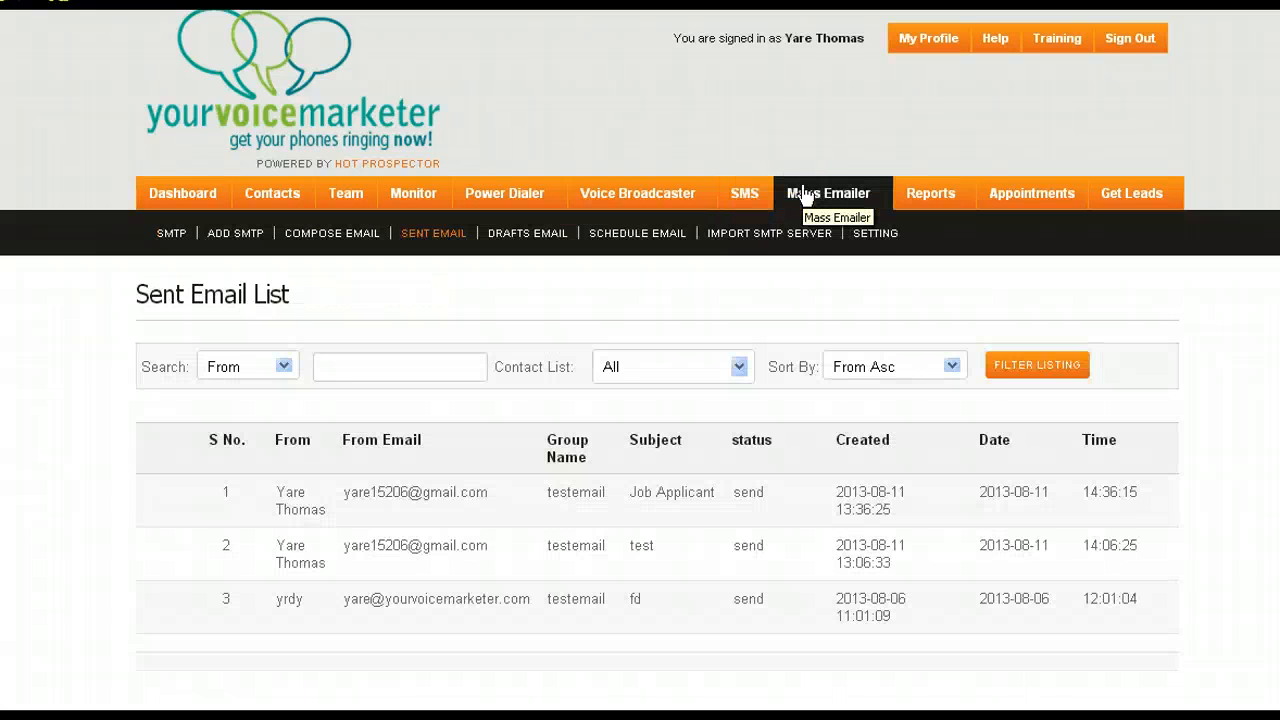
{"action": "mouse_move", "coordinate": [930, 198]}
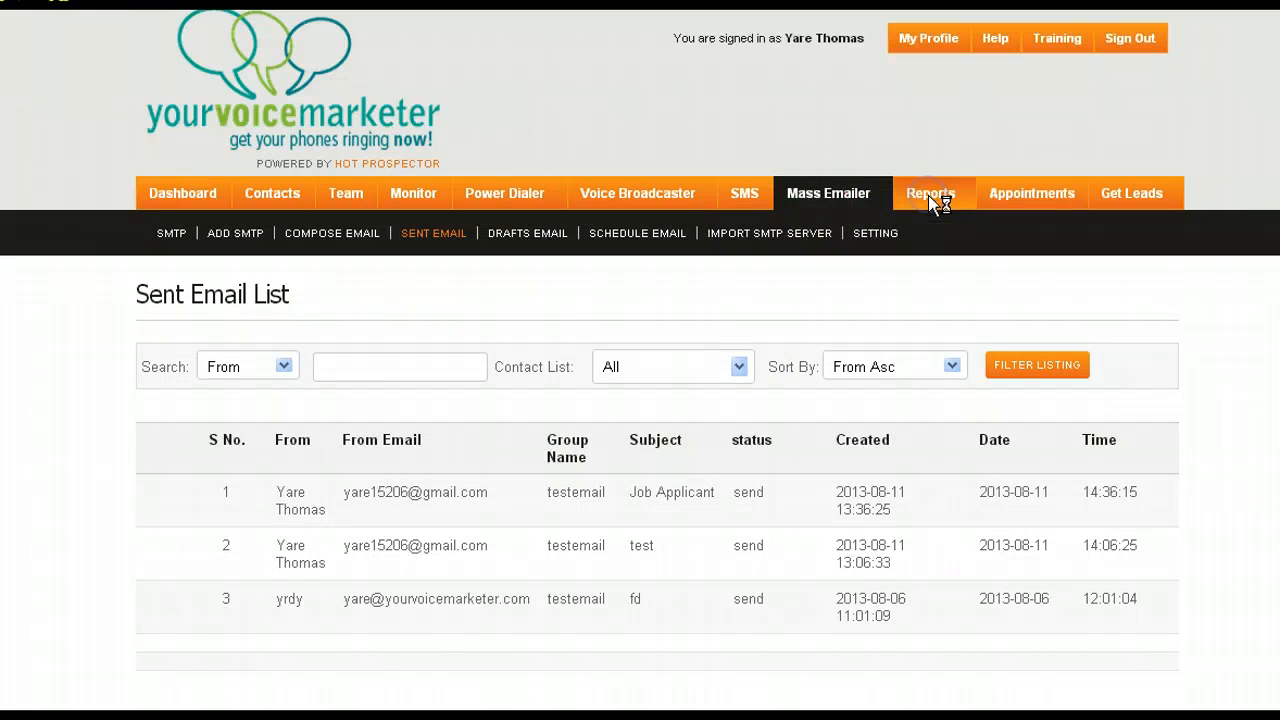
Open Reports Management and scroll through outbound calls with durations, prices and recordings
{"action": "left_click", "coordinate": [930, 193]}
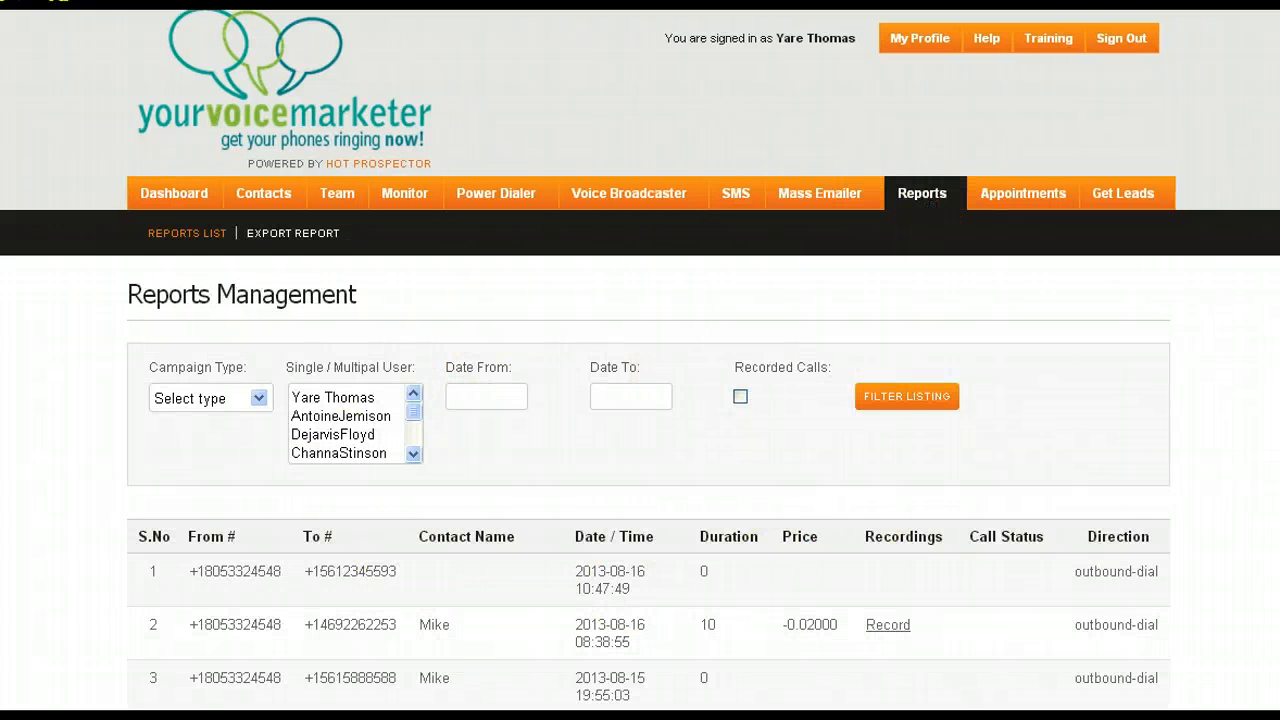
{"action": "scroll", "scroll_direction": "down", "scroll_amount": 3}
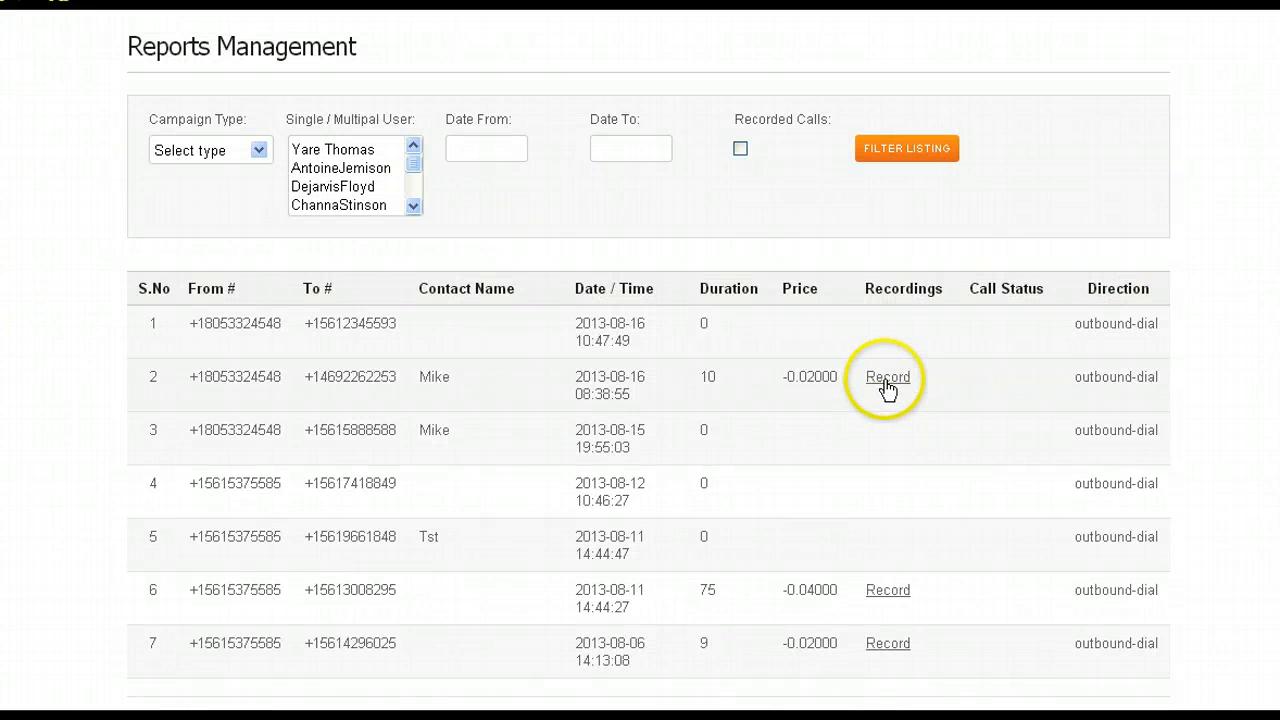
{"action": "mouse_move", "coordinate": [905, 315]}
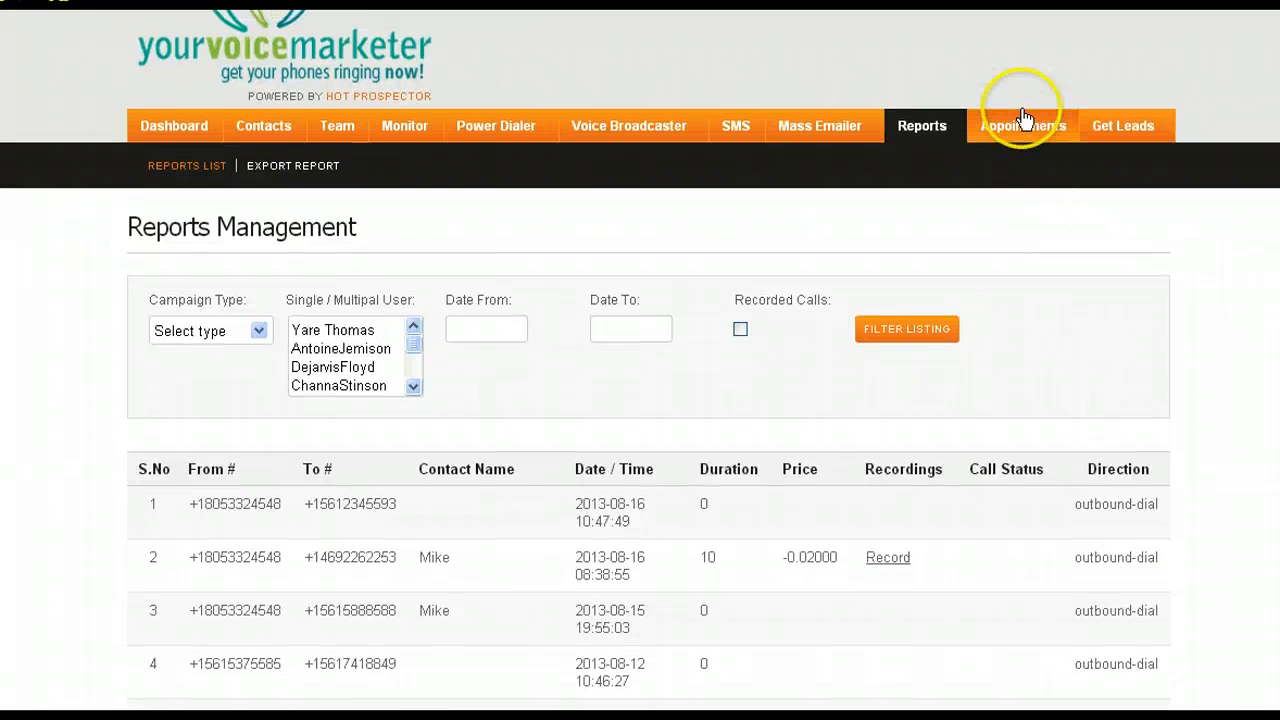
{"action": "mouse_move", "coordinate": [1022, 125]}
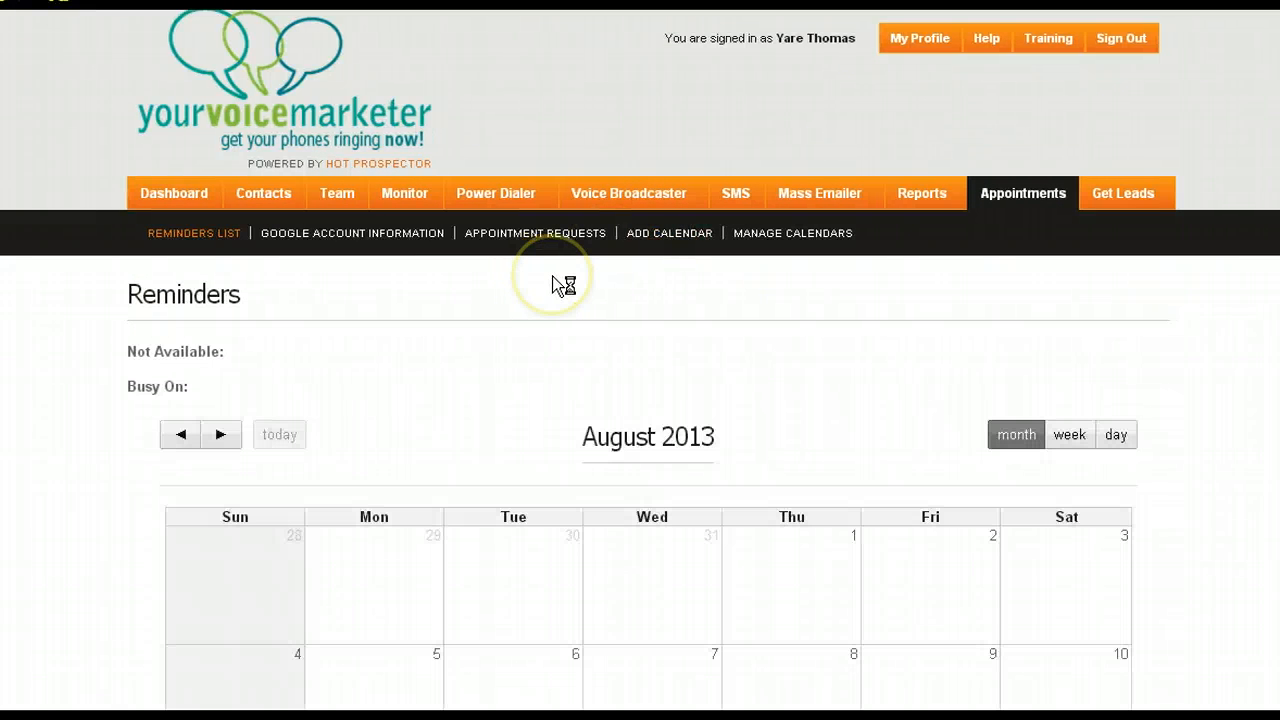
{"action": "mouse_move", "coordinate": [560, 285]}
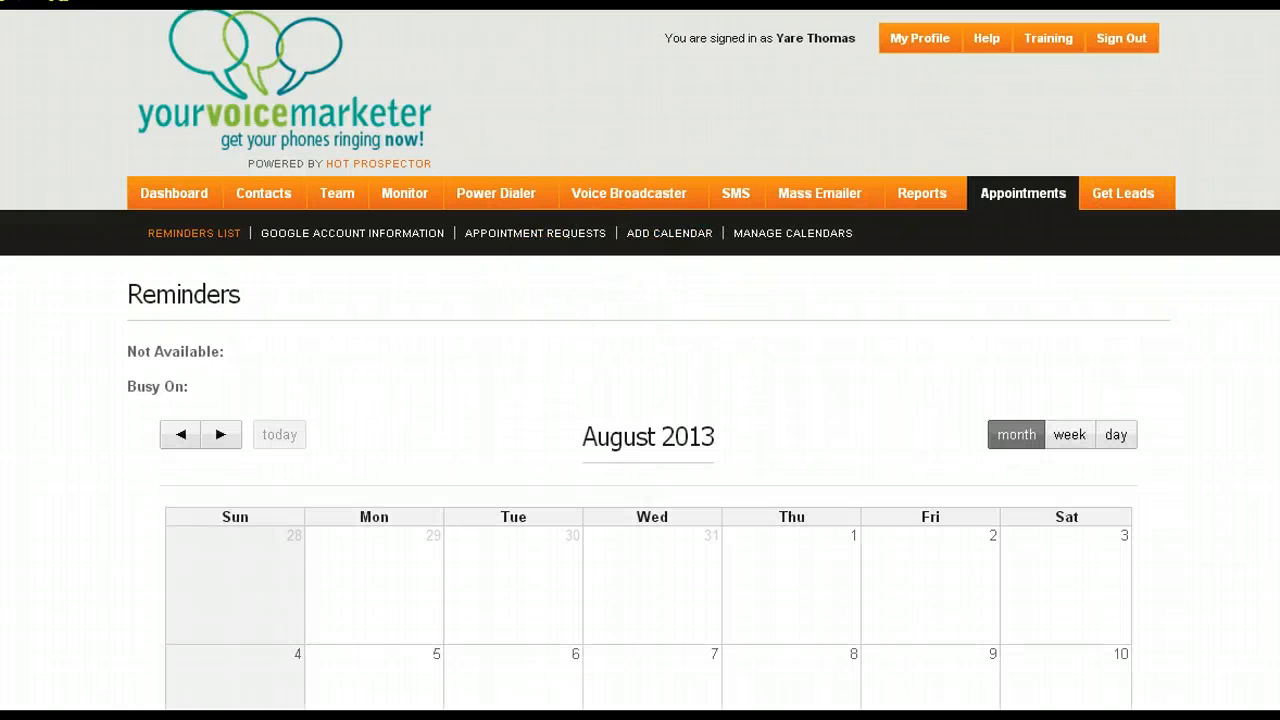
Scroll through the Reminders page's August 2013 appointment calendar
{"action": "scroll", "scroll_direction": "down", "scroll_amount": 3}
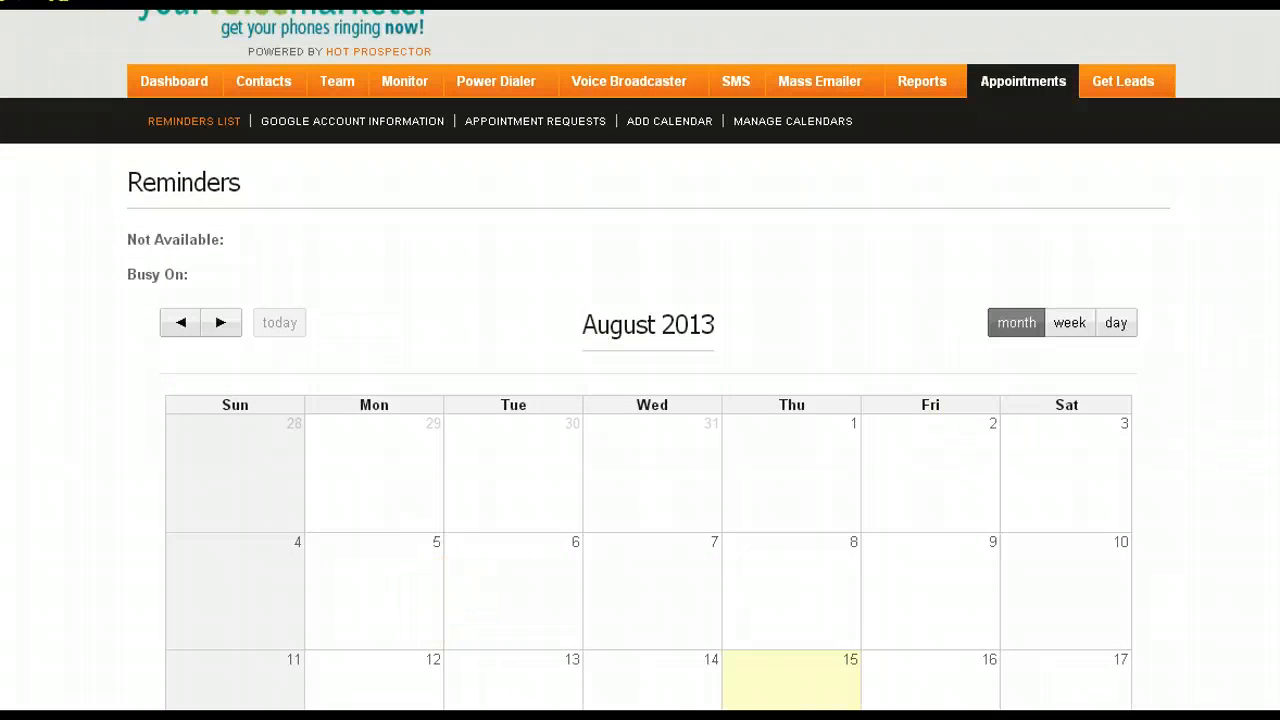
{"action": "scroll", "scroll_direction": "down", "scroll_amount": 3}
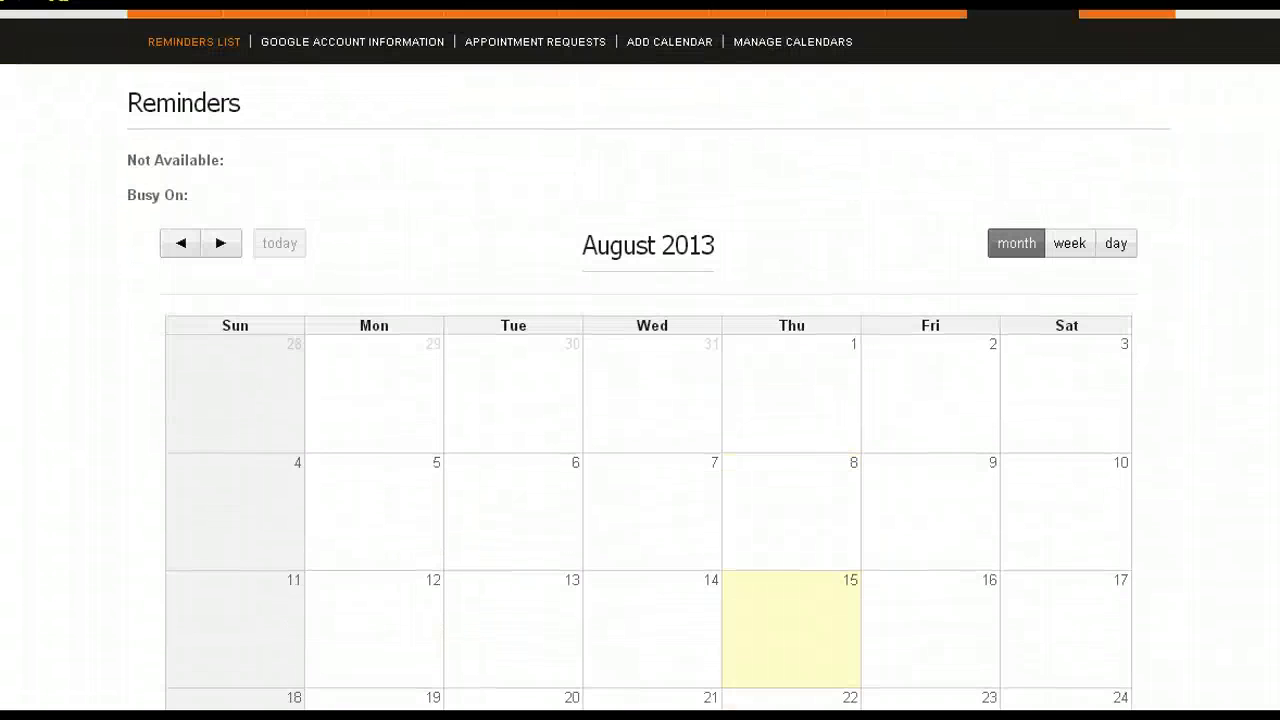
{"action": "scroll", "scroll_direction": "up", "scroll_amount": 3}
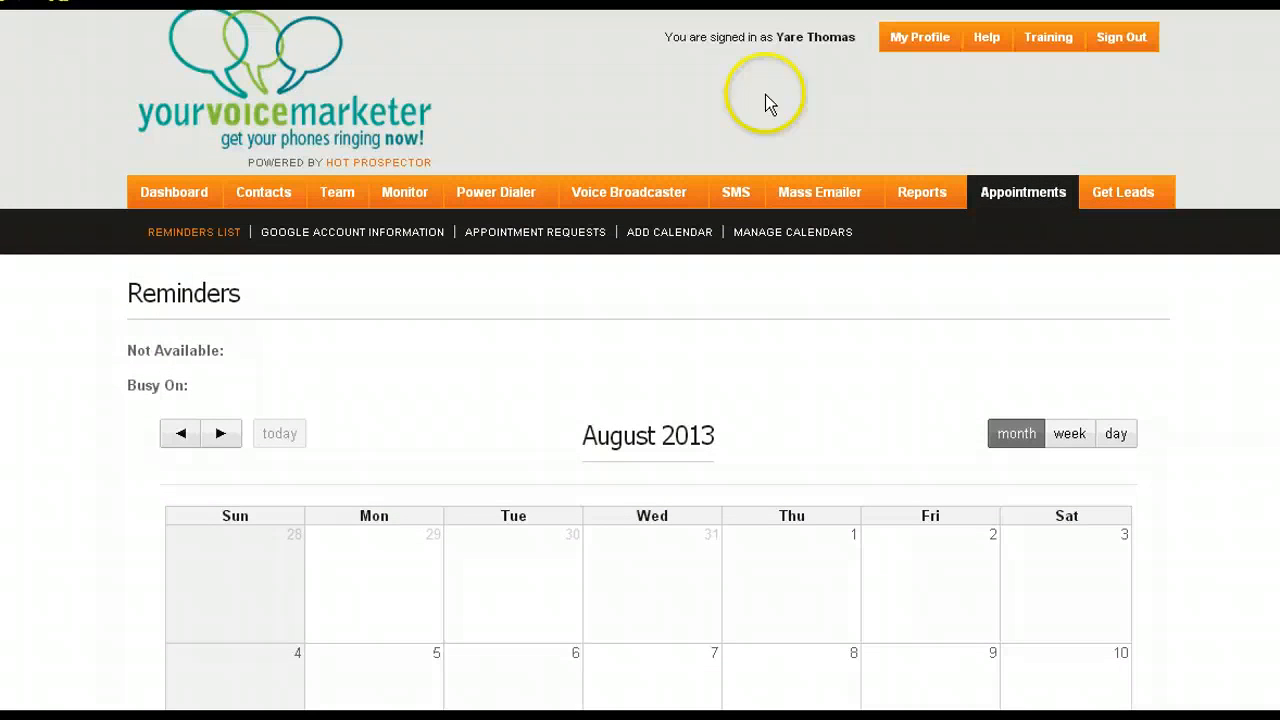
{"action": "mouse_move", "coordinate": [317, 331]}
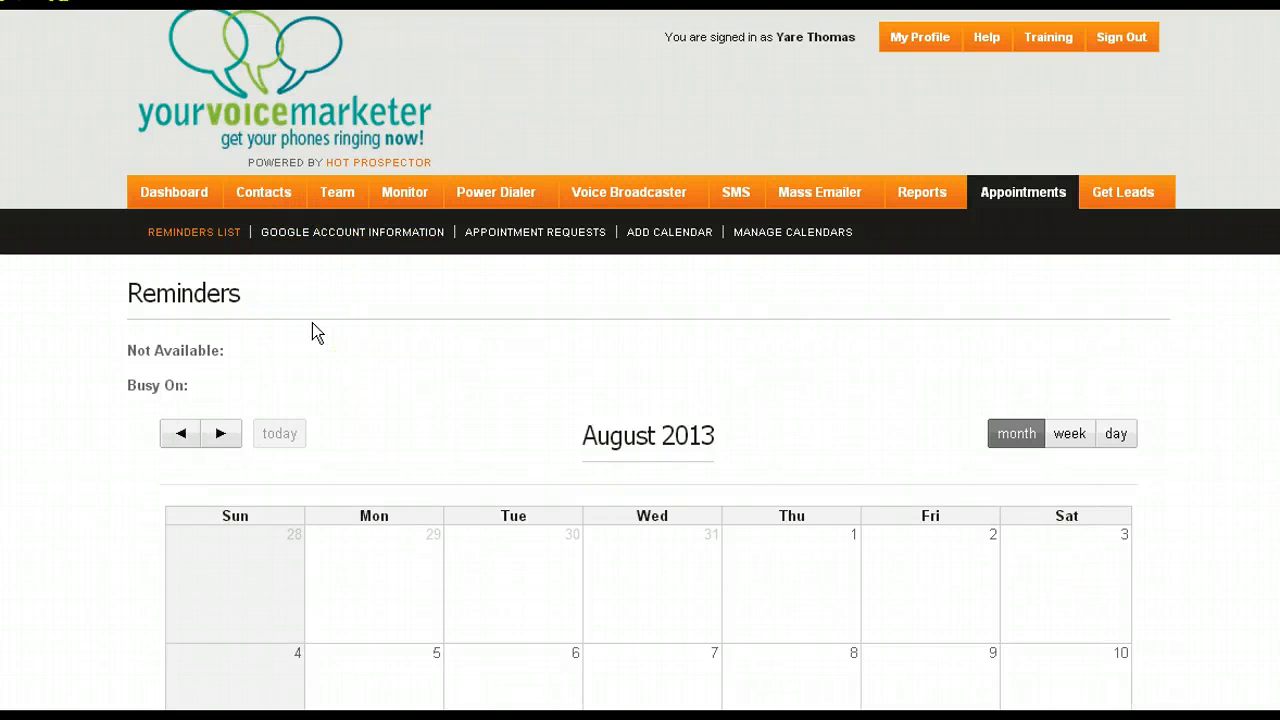
{"action": "mouse_move", "coordinate": [1123, 192]}
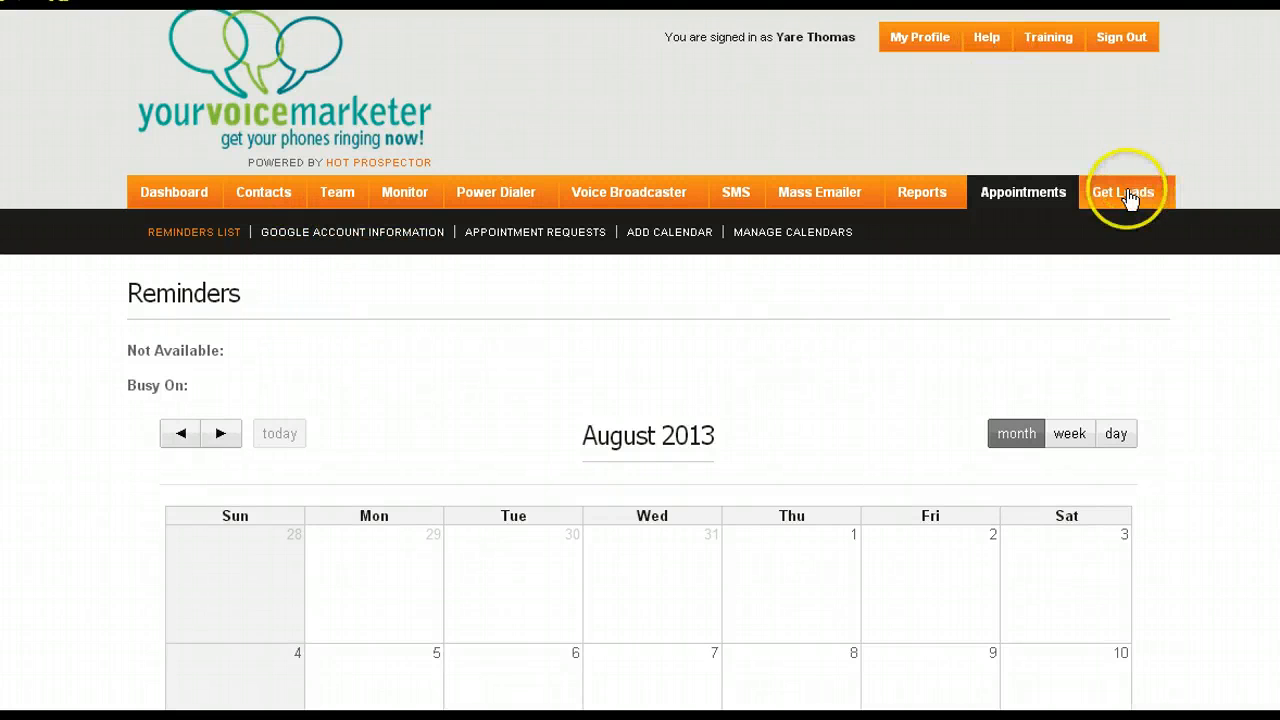
Open Get Leads and enter the keyword 'dallas life coach' with country USA
{"action": "left_click", "coordinate": [1122, 192]}
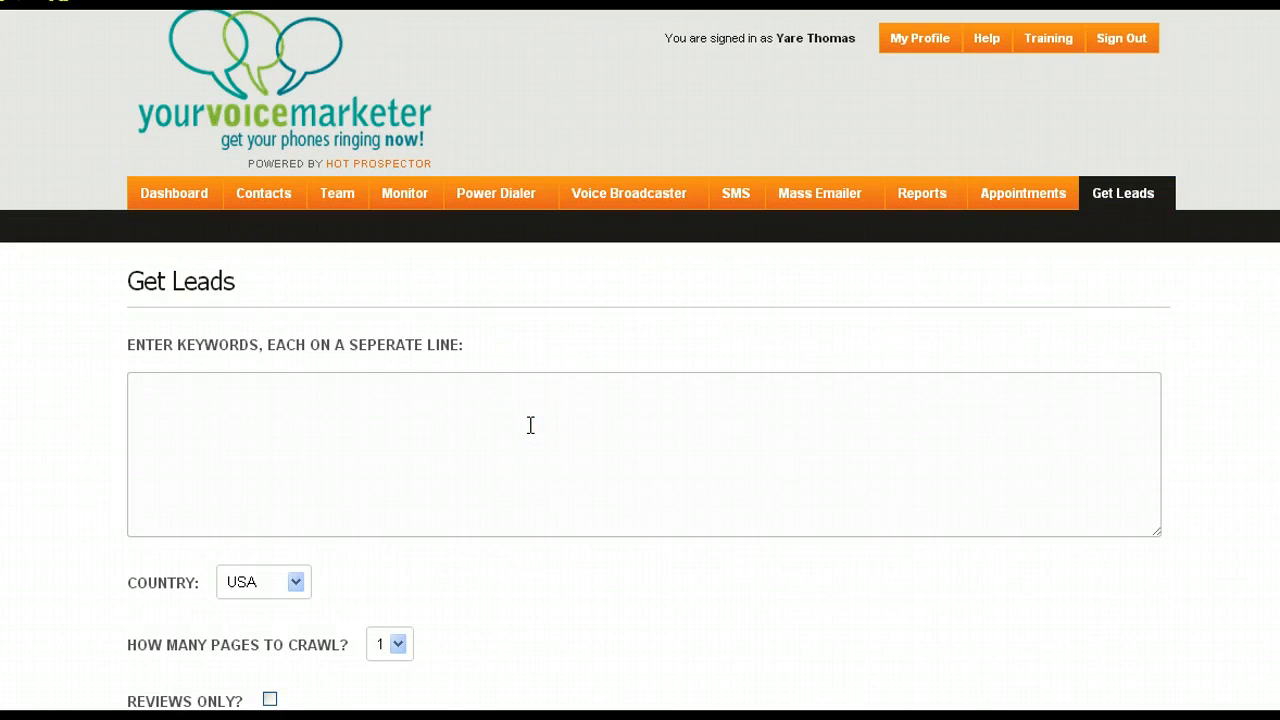
{"action": "type", "text": "dall"}
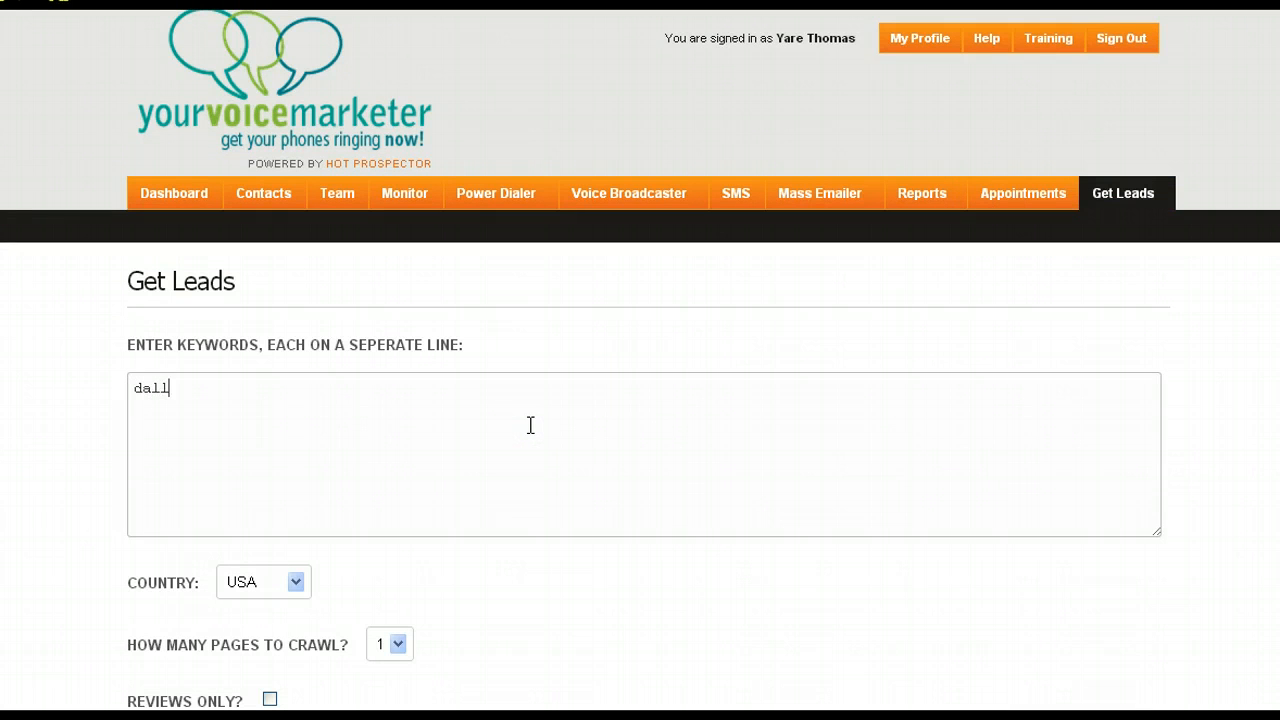
{"action": "type", "text": "as life co"}
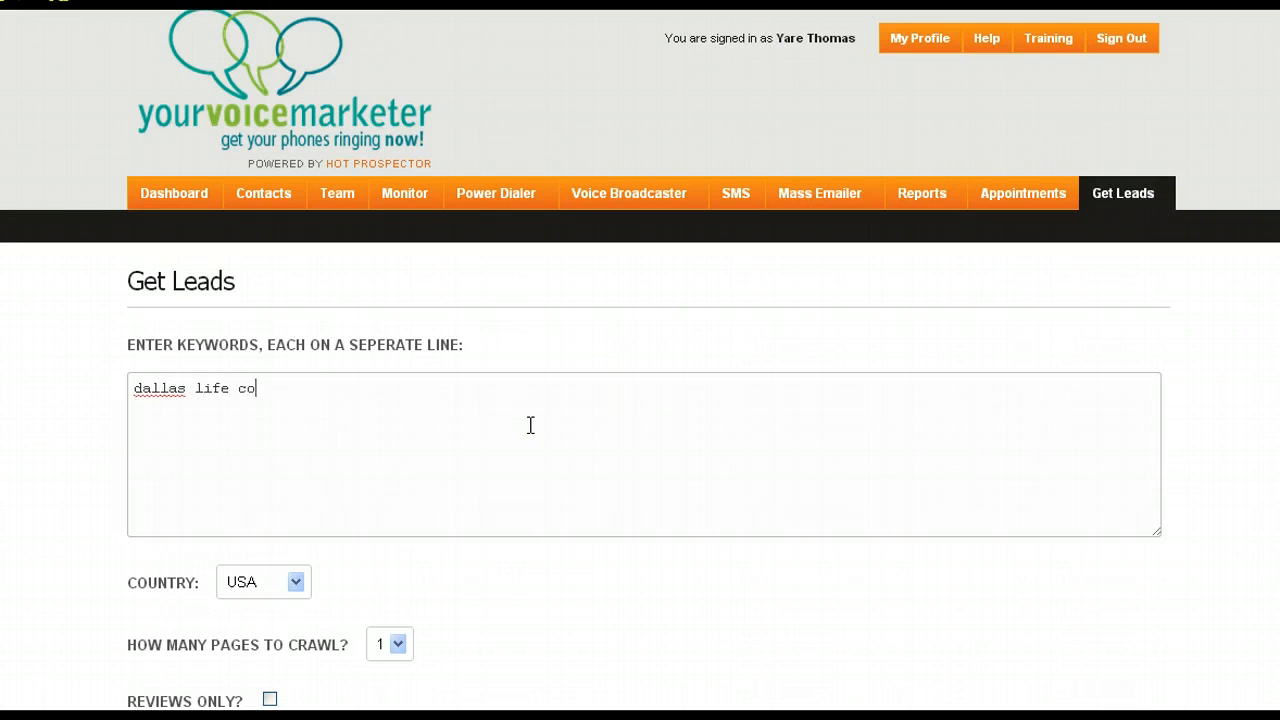
{"action": "type", "text": "ach"}
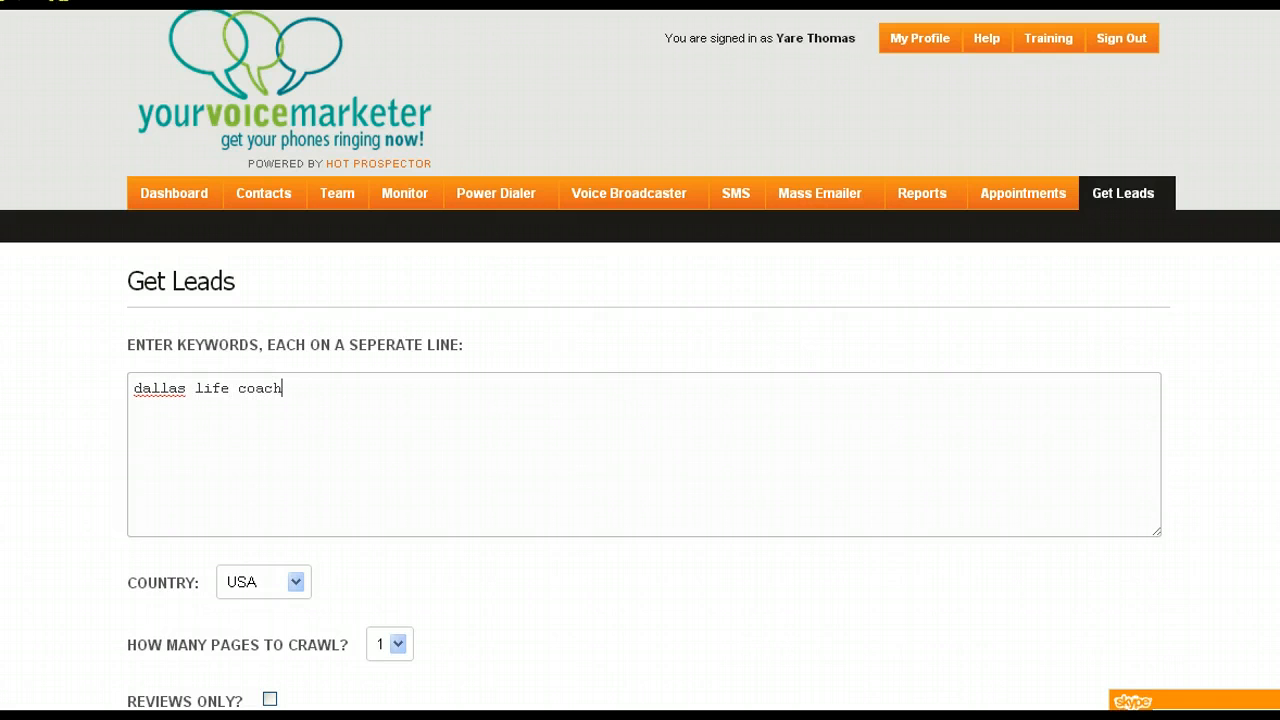
{"action": "scroll", "scroll_direction": "down", "scroll_amount": 3}
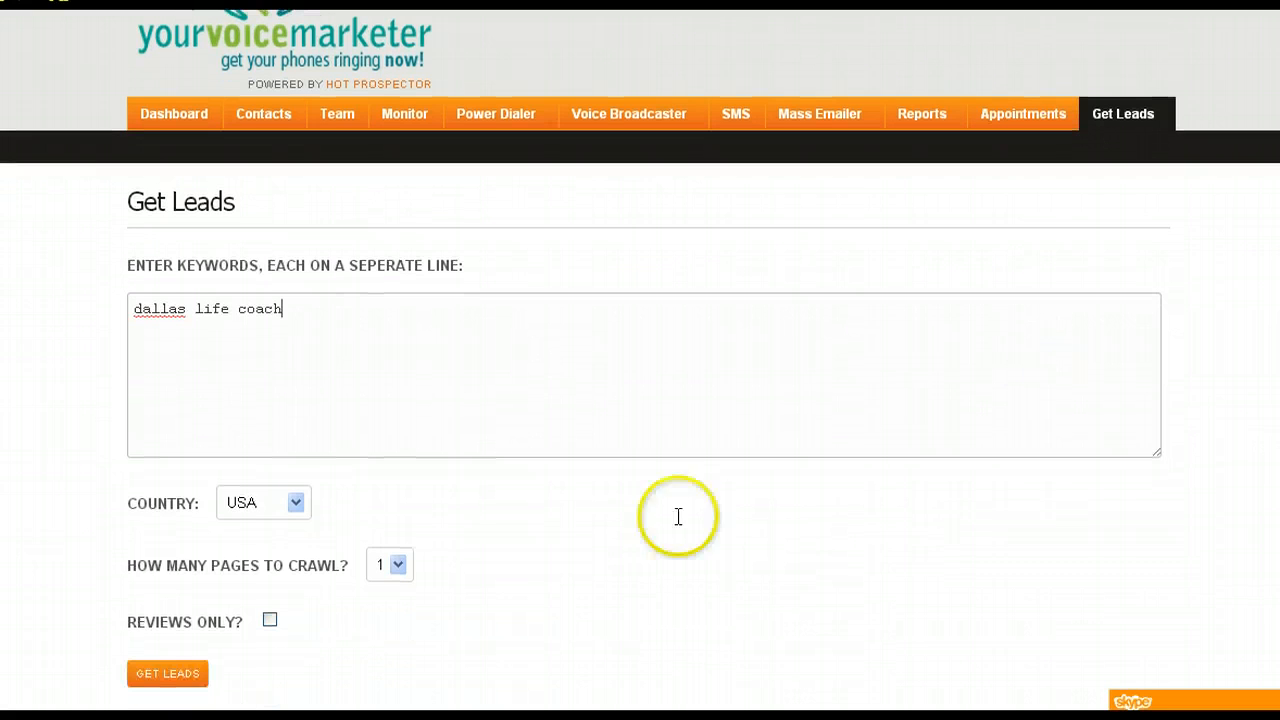
{"action": "left_click", "coordinate": [167, 673]}
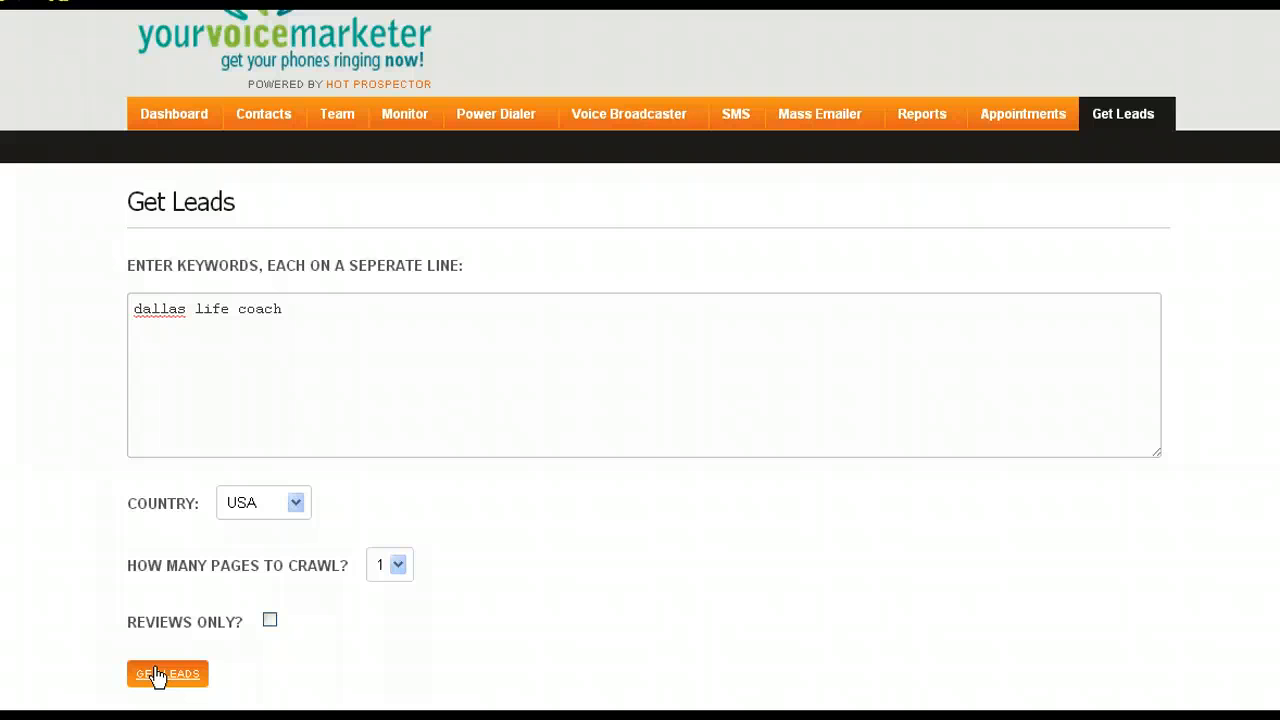
Run the 'dallas life coach' lead search and scroll the Dallas business results
{"action": "left_click", "coordinate": [167, 673]}
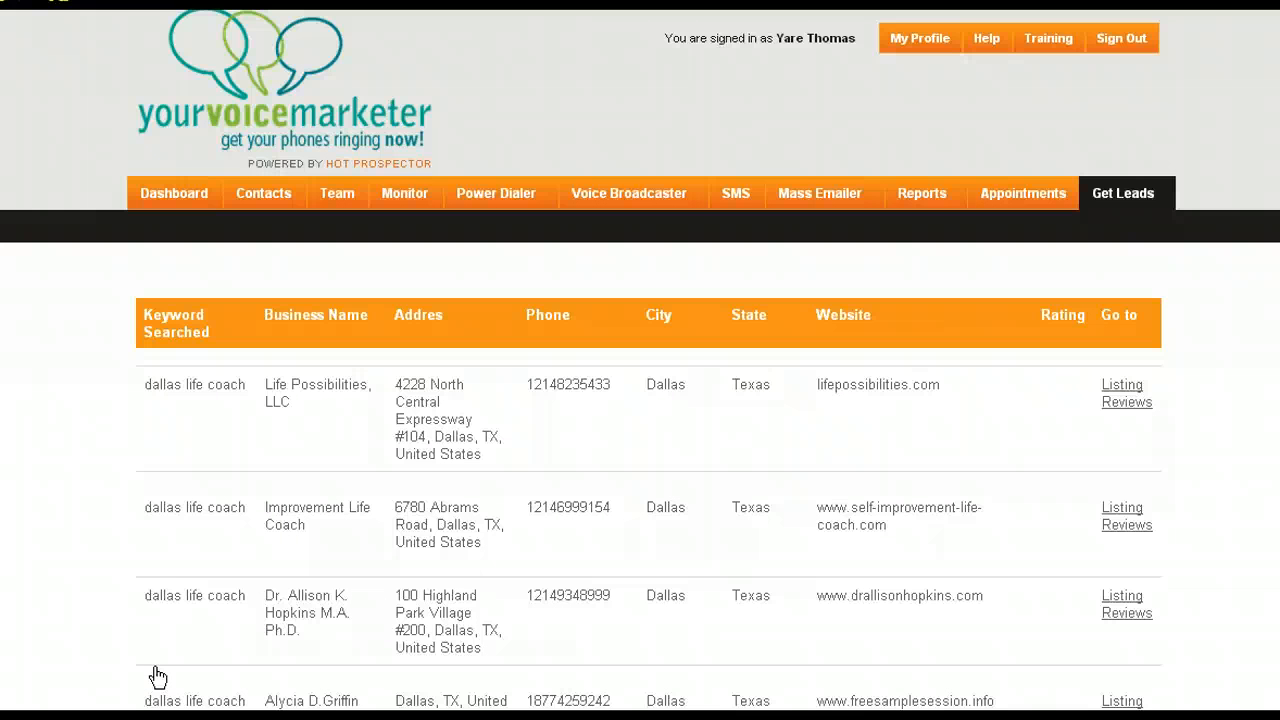
{"action": "mouse_move", "coordinate": [755, 432]}
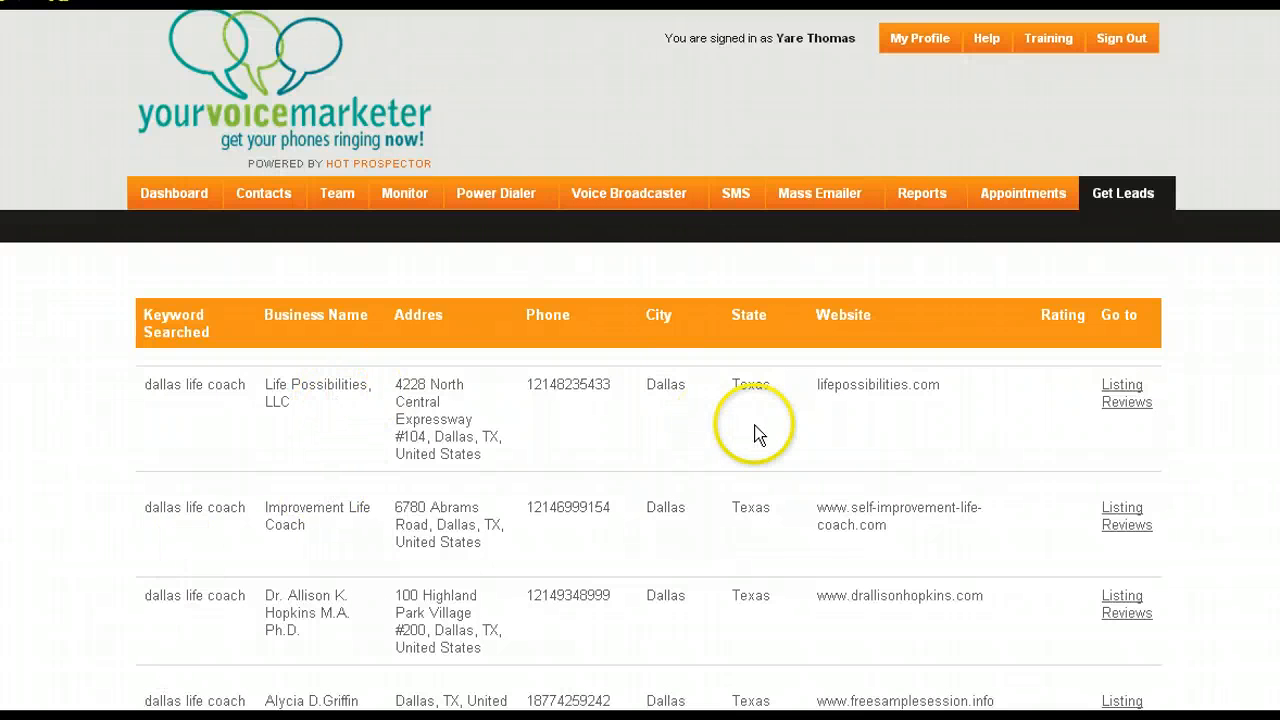
{"action": "mouse_move", "coordinate": [1120, 520]}
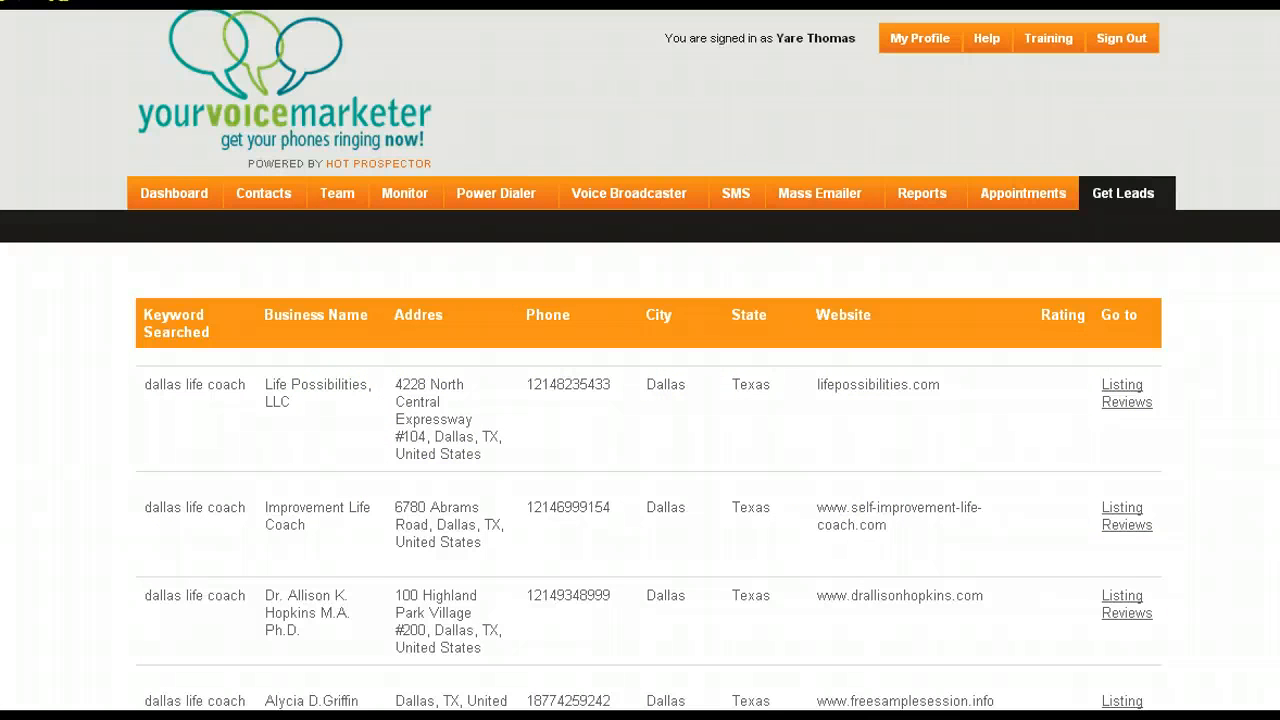
{"action": "scroll", "scroll_direction": "down", "scroll_amount": 3}
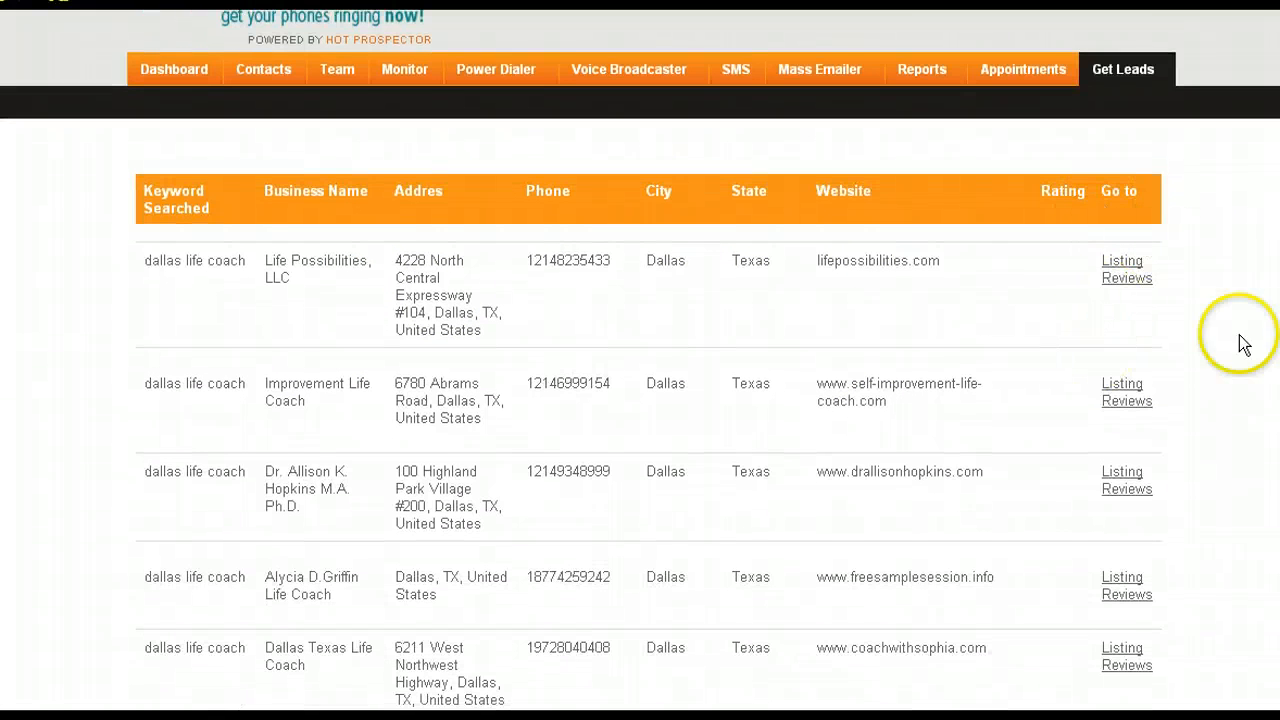
{"action": "scroll", "scroll_direction": "down", "scroll_amount": 3}
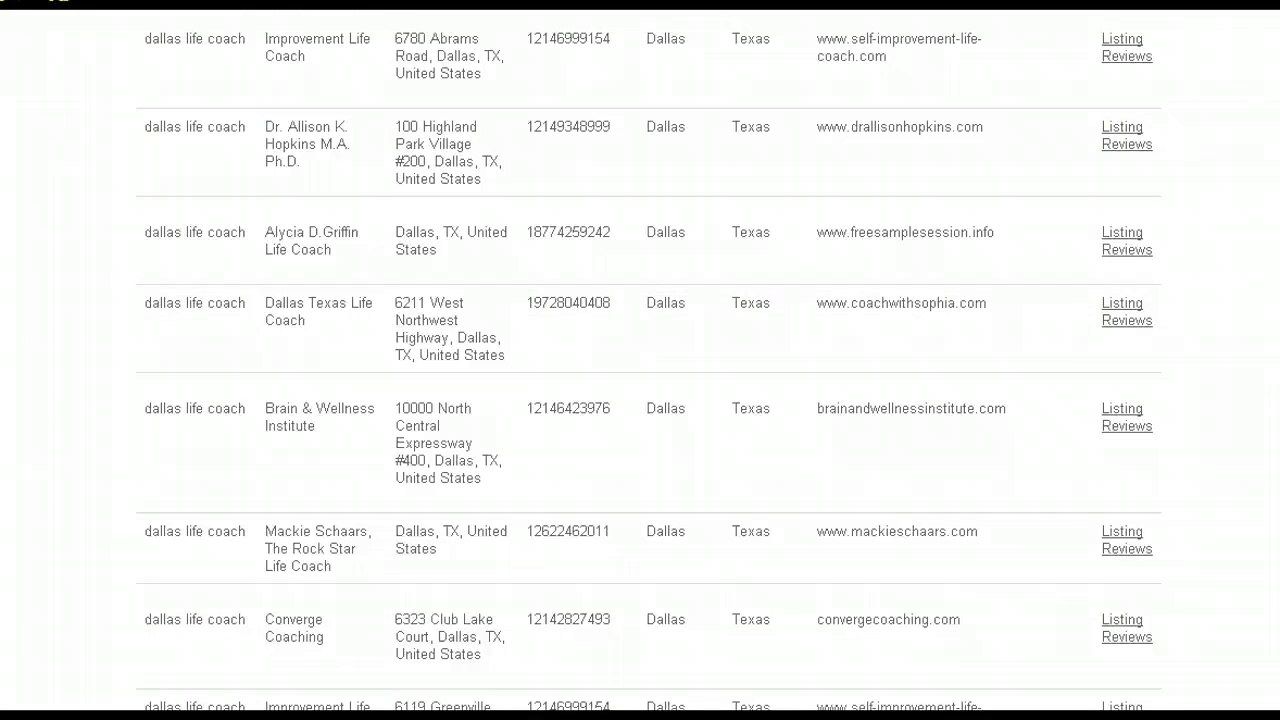
{"action": "scroll", "scroll_direction": "up", "scroll_amount": 3}
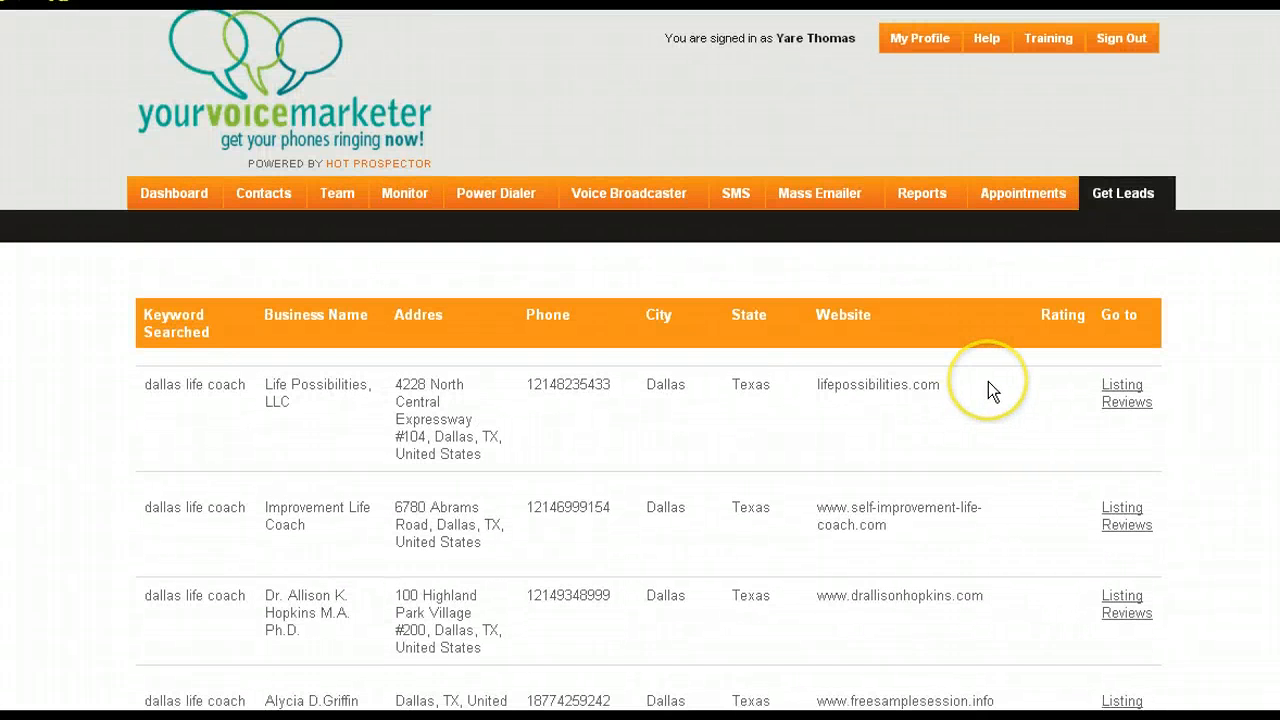
{"action": "mouse_move", "coordinate": [992, 388]}
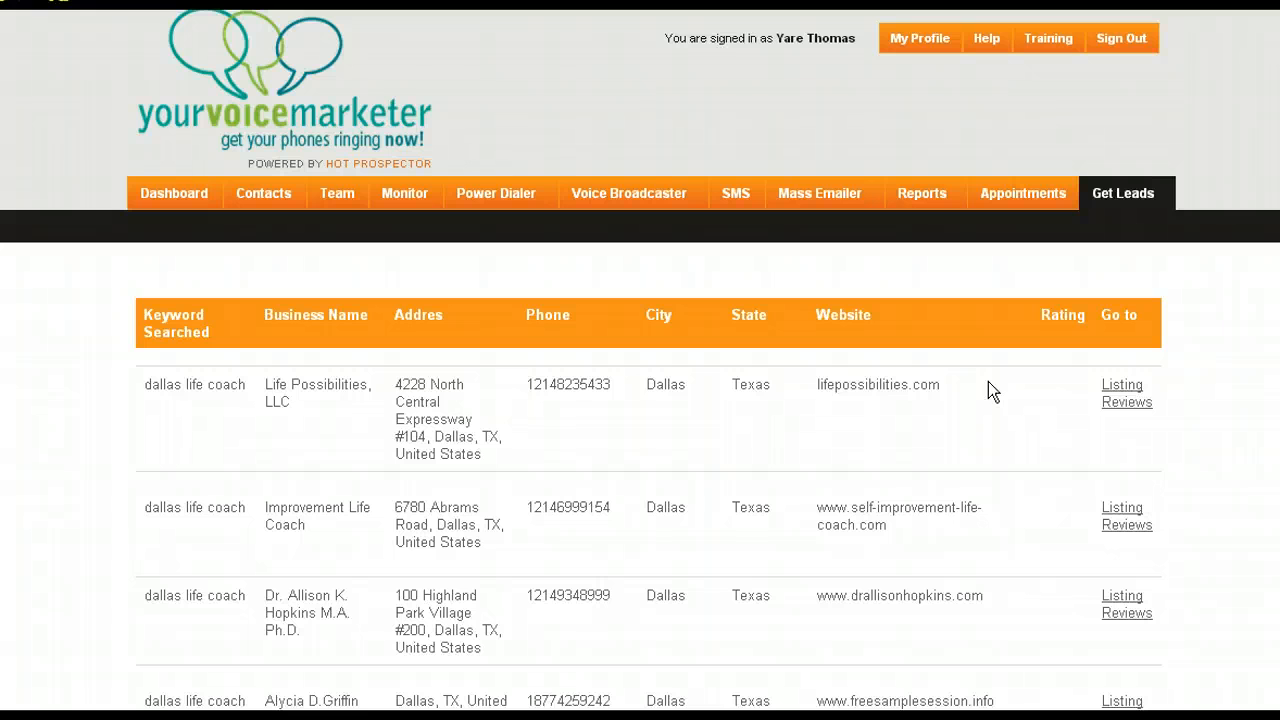